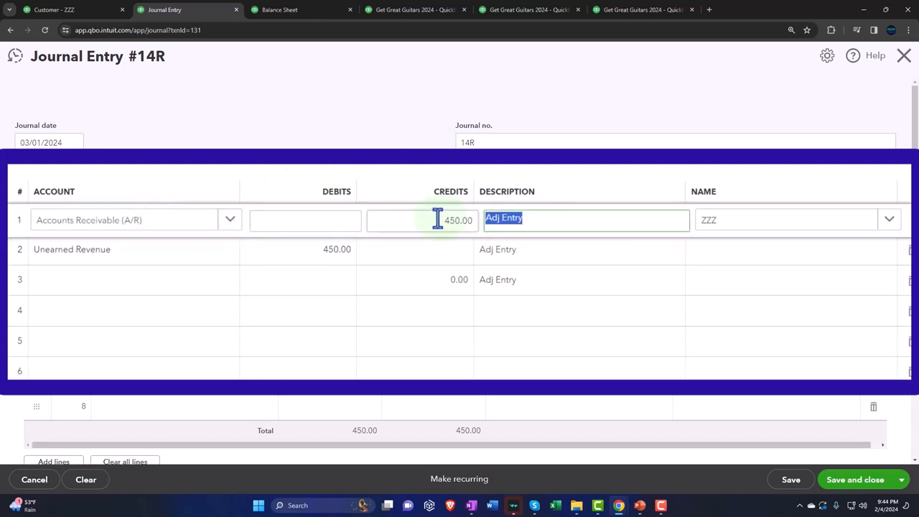
# Replace 'Adj Entry' with 'Reversing Entry' on both lines of journal entry 14R.
pyautogui.write('Reversing')
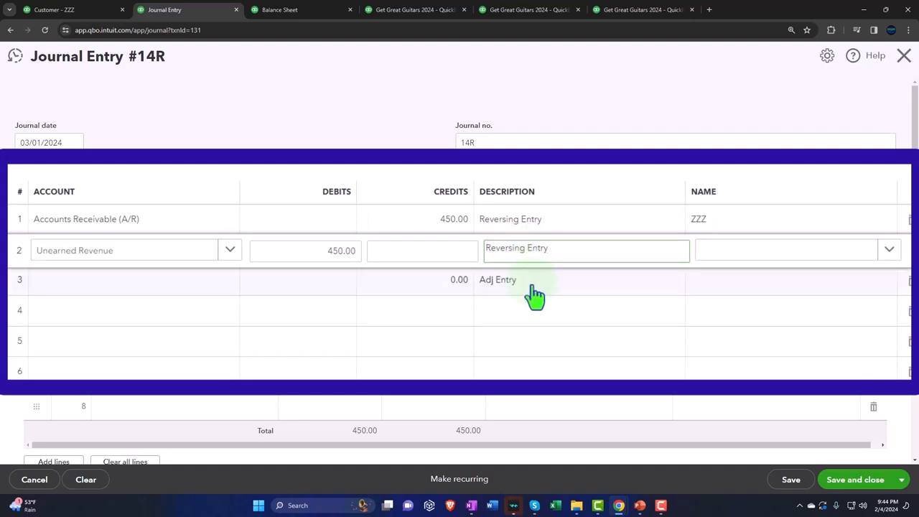
pyautogui.click(585, 280)
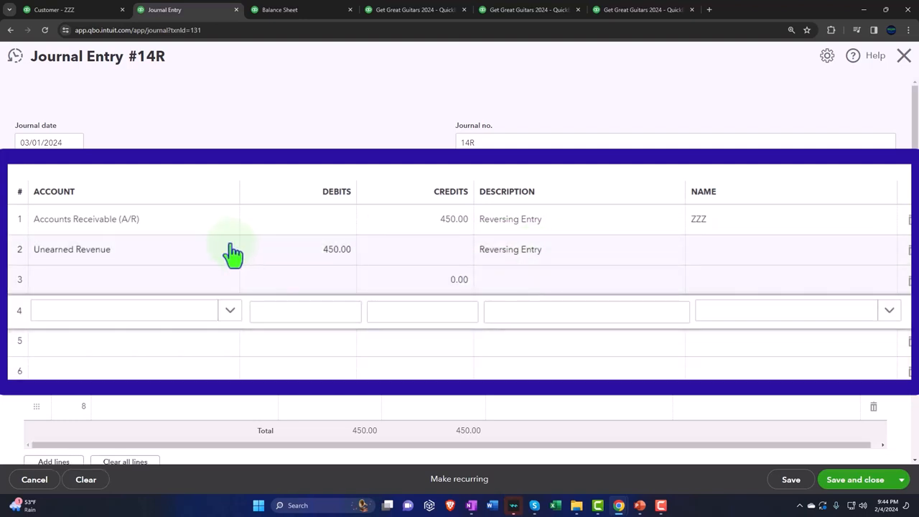
pyautogui.moveTo(402, 242)
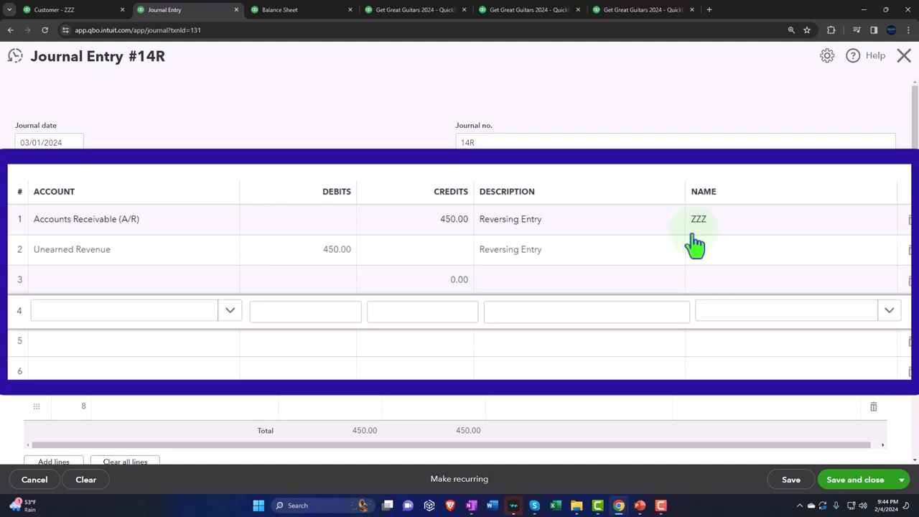
pyautogui.moveTo(682, 247)
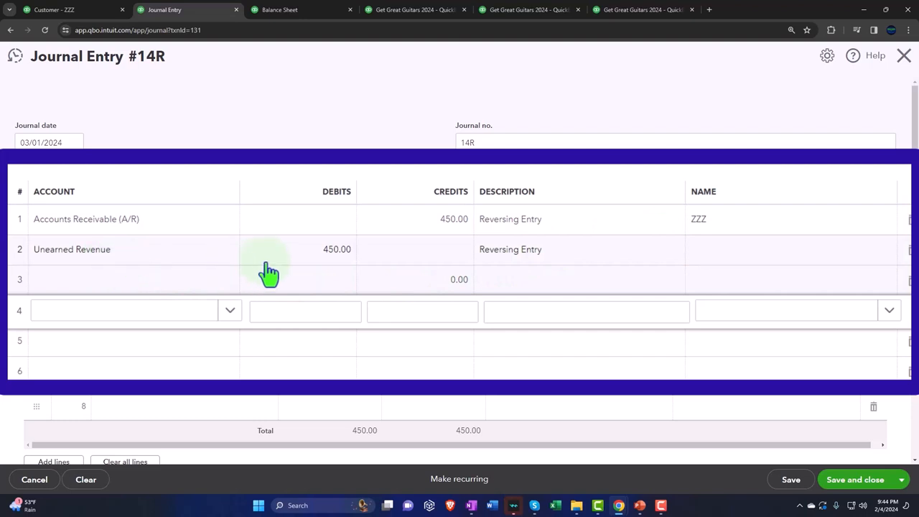
pyautogui.moveTo(314, 272)
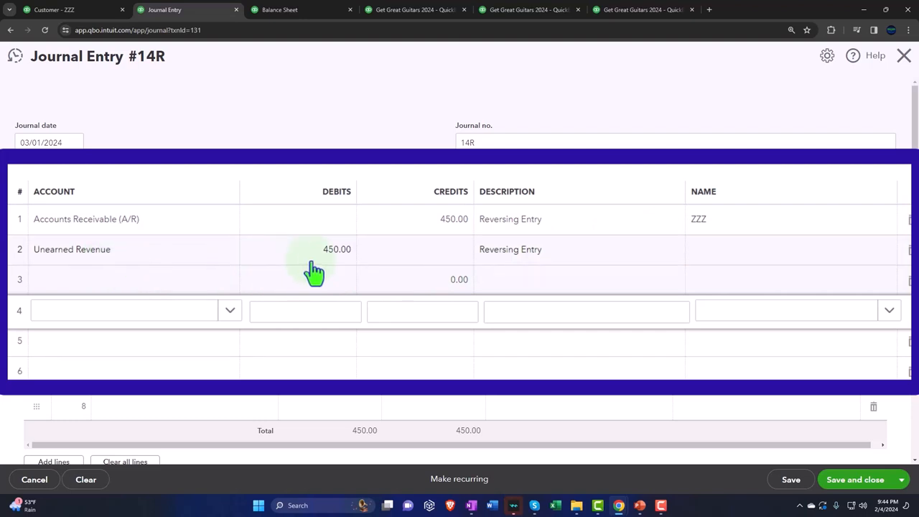
pyautogui.moveTo(143, 218)
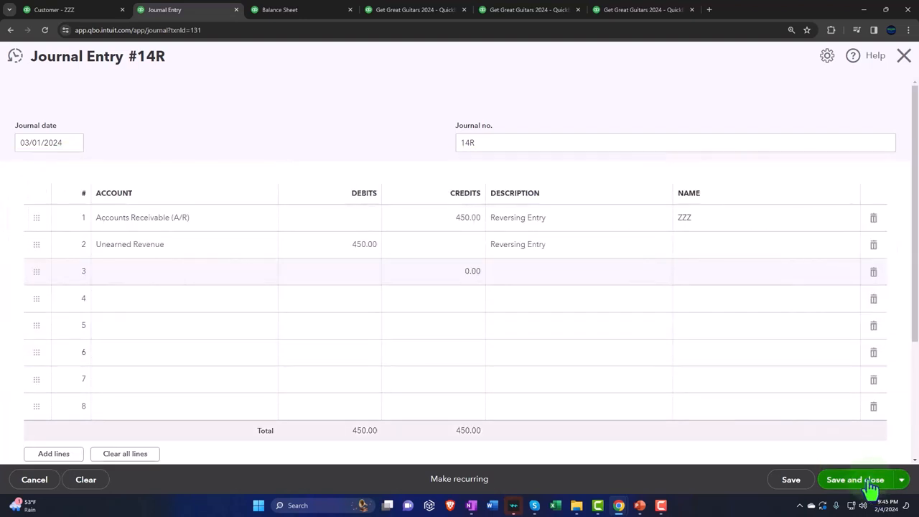
# Save journal entry 14R and drill into March's Accounts Receivable balance from the balance sheet.
pyautogui.click(854, 479)
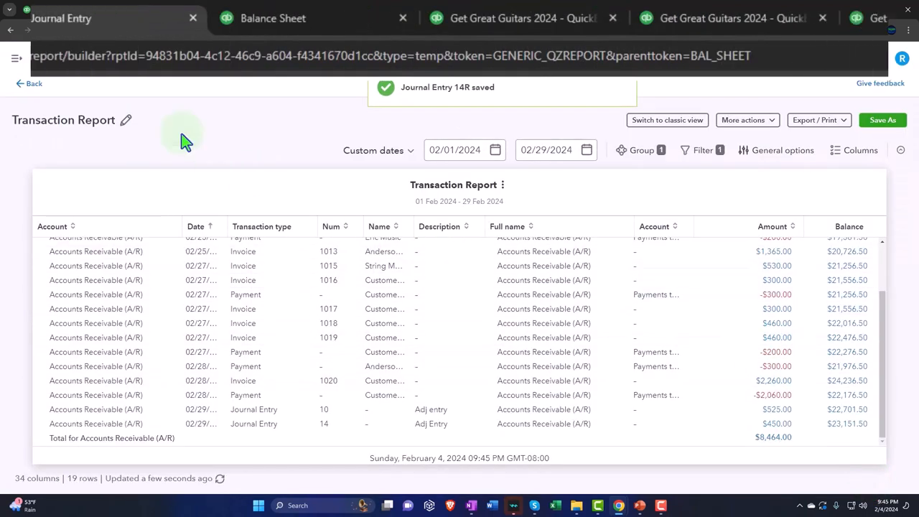
pyautogui.click(93, 17)
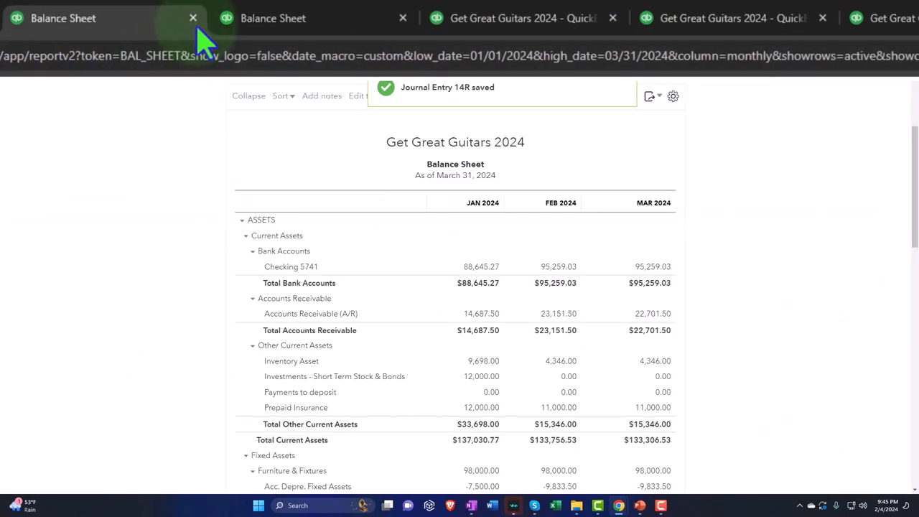
pyautogui.click(193, 18)
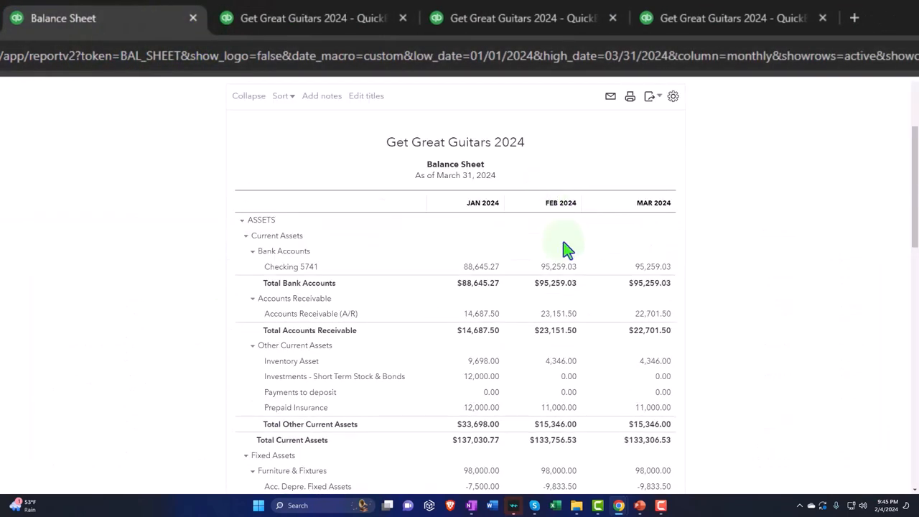
pyautogui.scroll(-3)
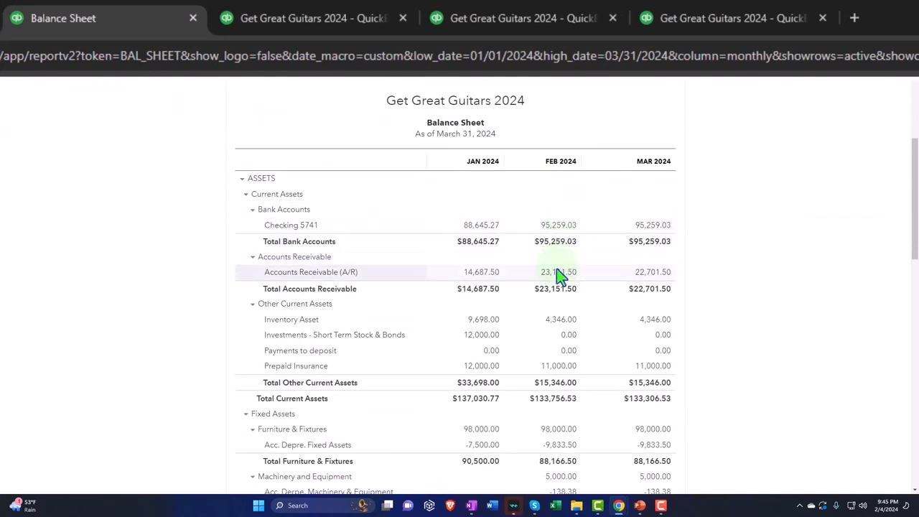
pyautogui.moveTo(652, 271)
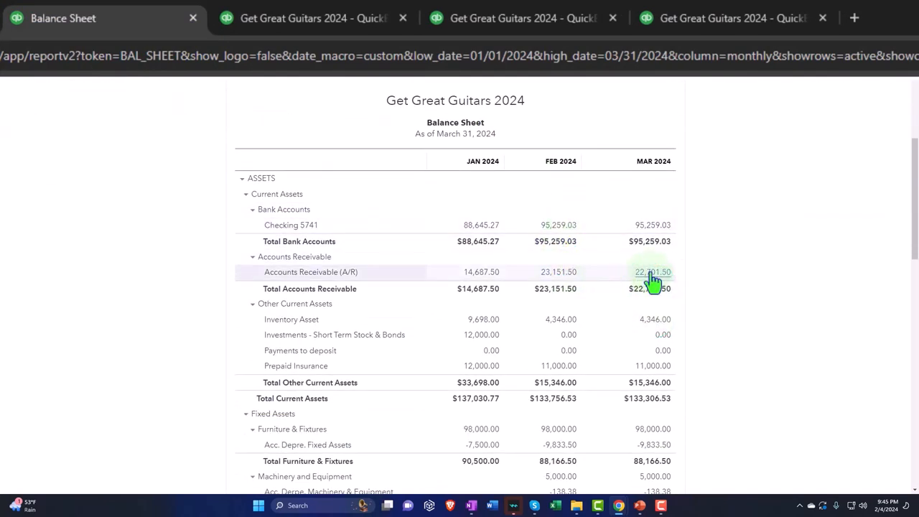
pyautogui.click(652, 272)
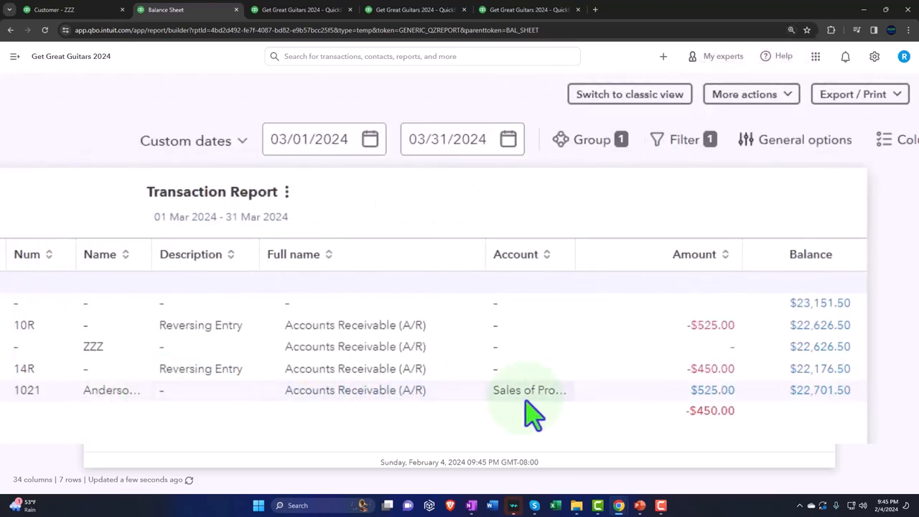
# Set the A/R transaction report start date to 02/29/2024.
pyautogui.click(313, 138)
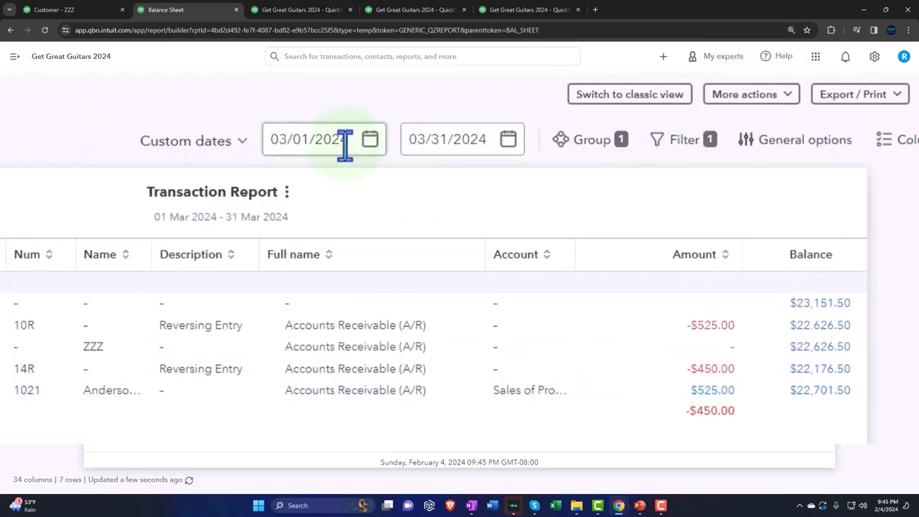
pyautogui.write('0')
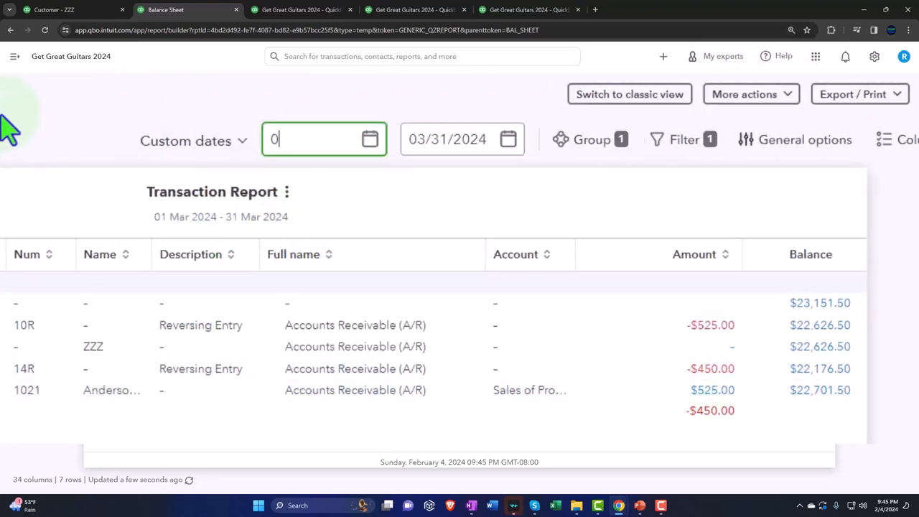
pyautogui.write('22924')
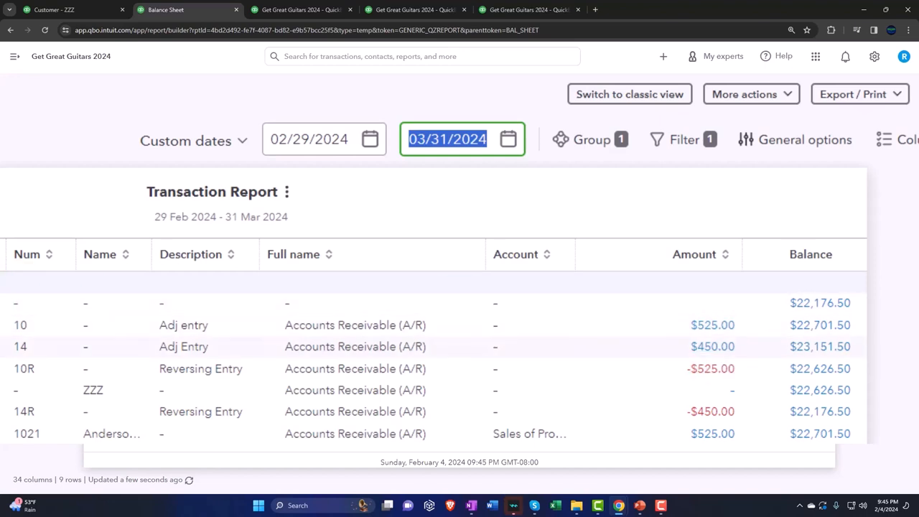
pyautogui.moveTo(782, 431)
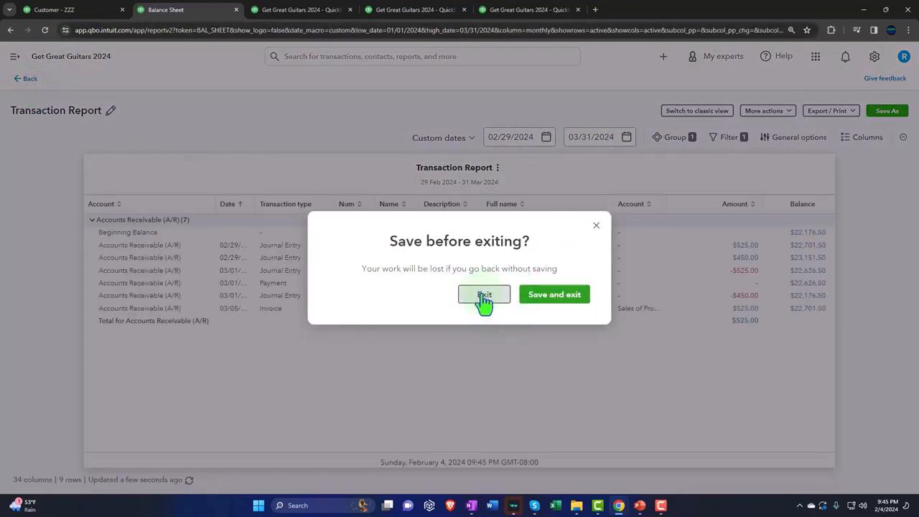
# Drill into March's Unearned Revenue, date it from 02/29/2024, and see the $450 entries net to $0.00.
pyautogui.click(482, 294)
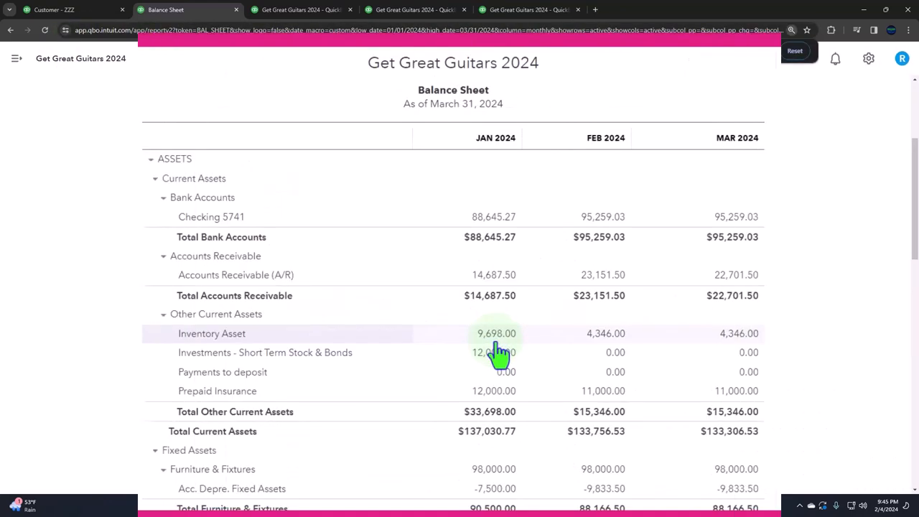
pyautogui.scroll(-3)
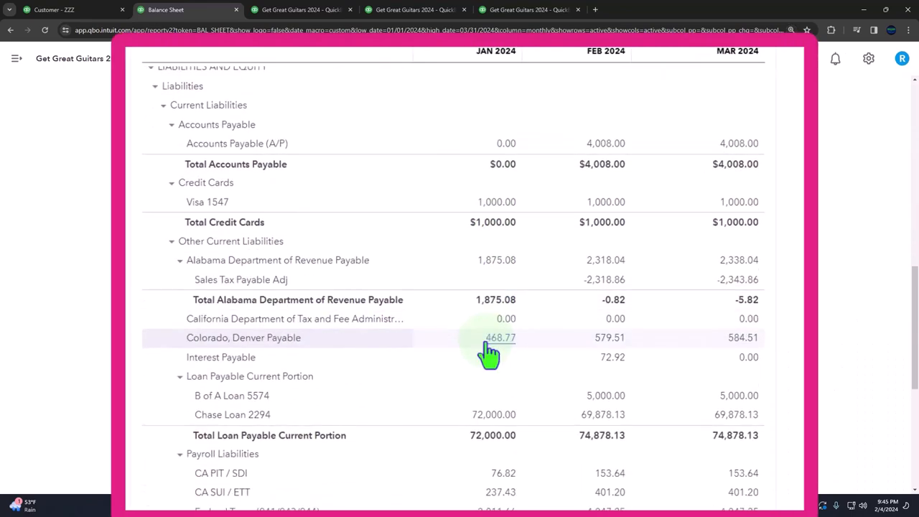
pyautogui.scroll(-3)
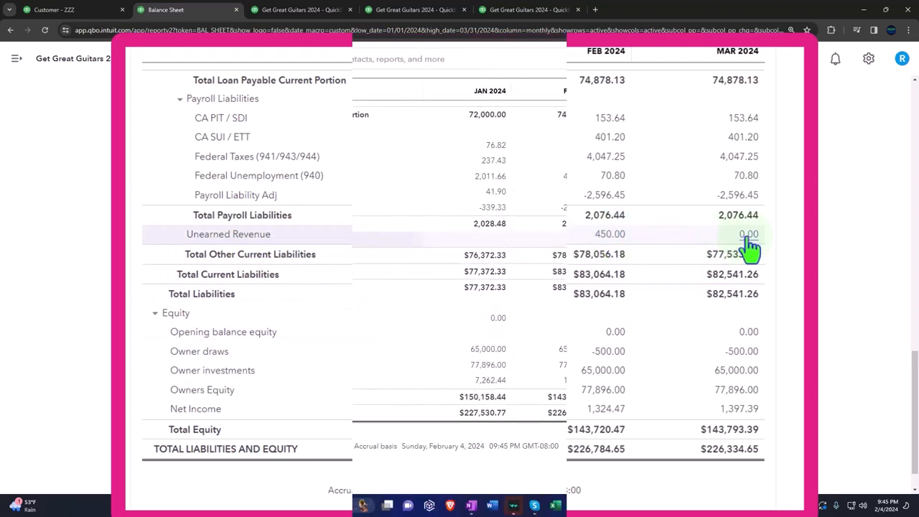
pyautogui.click(747, 234)
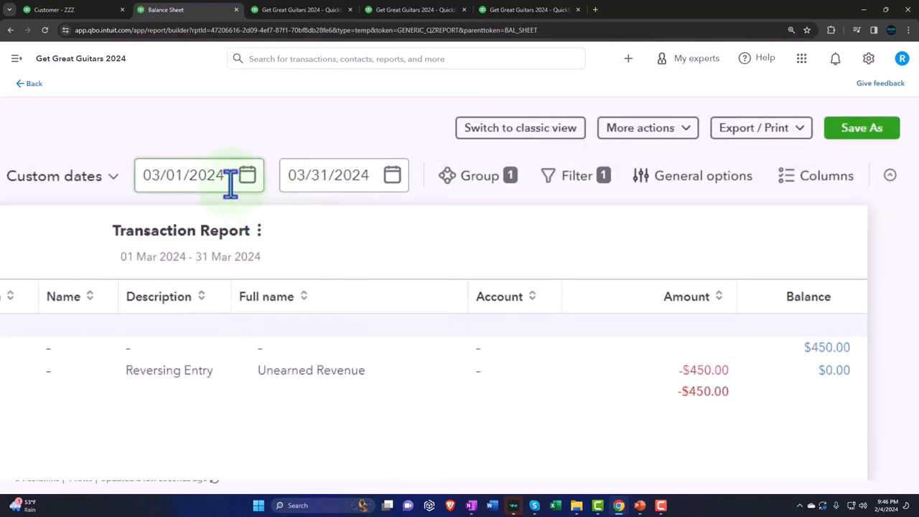
pyautogui.click(183, 175)
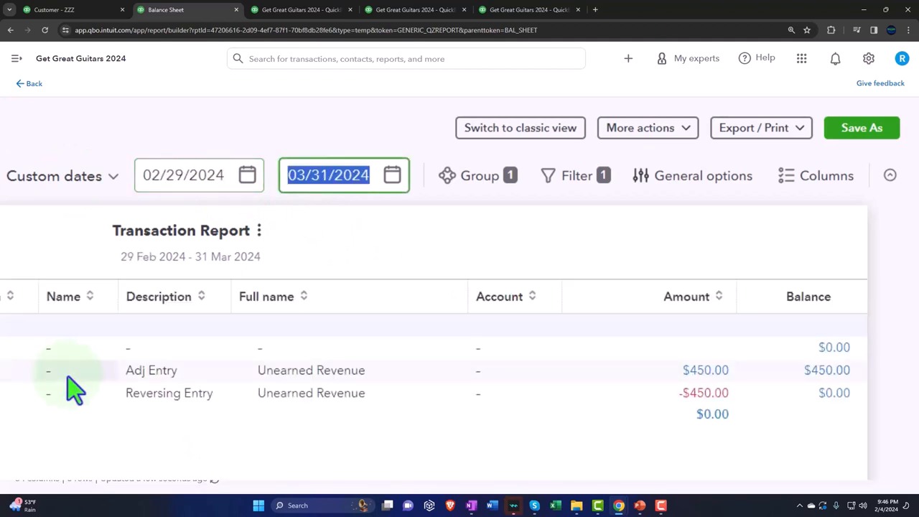
pyautogui.moveTo(705, 370)
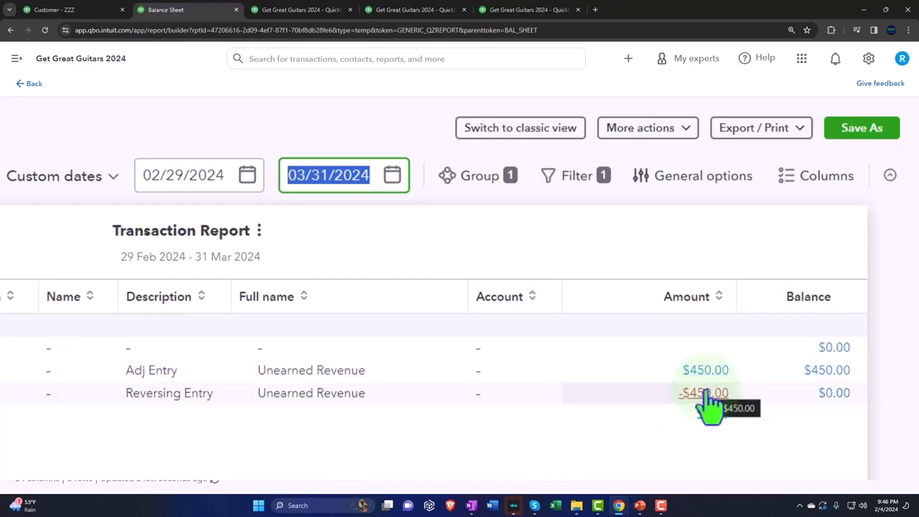
pyautogui.click(33, 84)
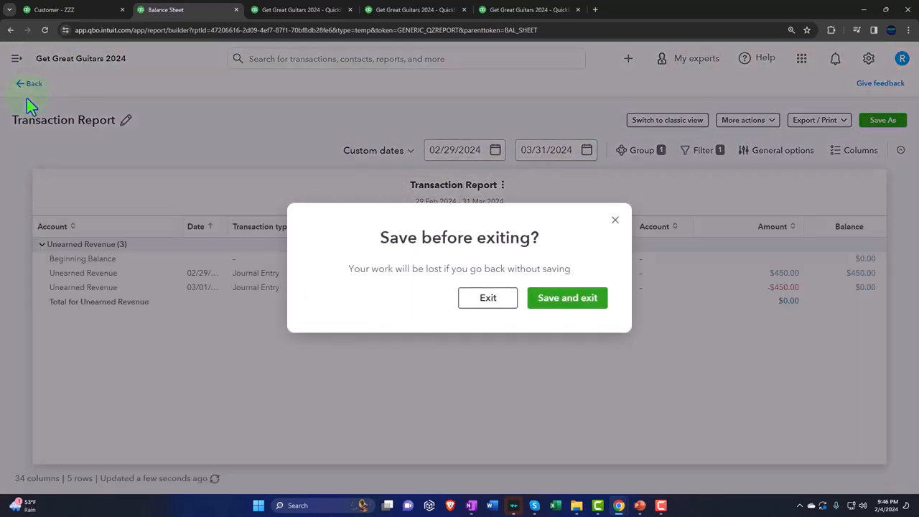
# Rerun Customer Balance Detail as of 03/31/2024 and review ZZZ's entries 14 and 14R totaling $0.00.
pyautogui.click(488, 297)
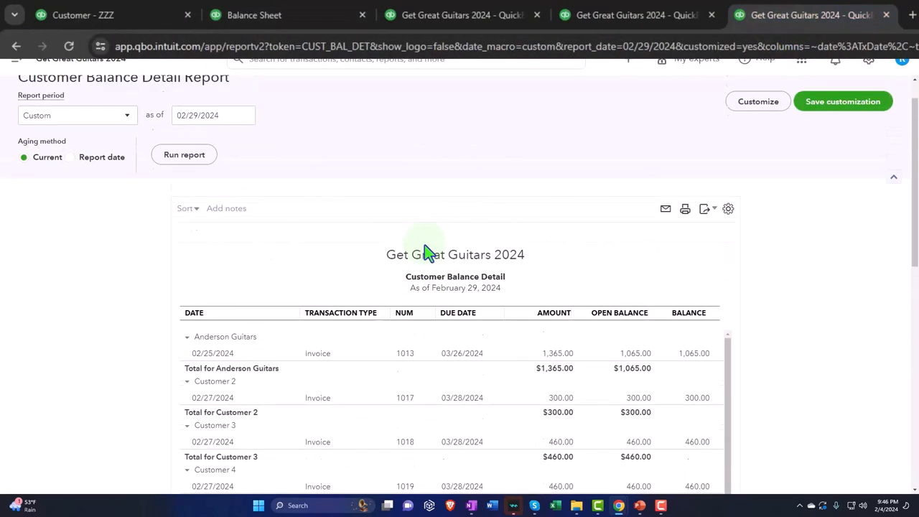
pyautogui.scroll(-3)
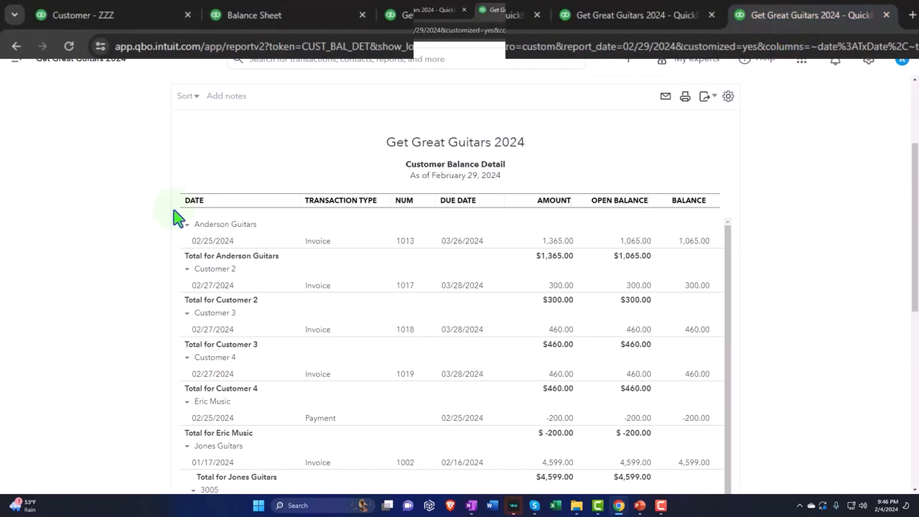
pyautogui.moveTo(136, 294)
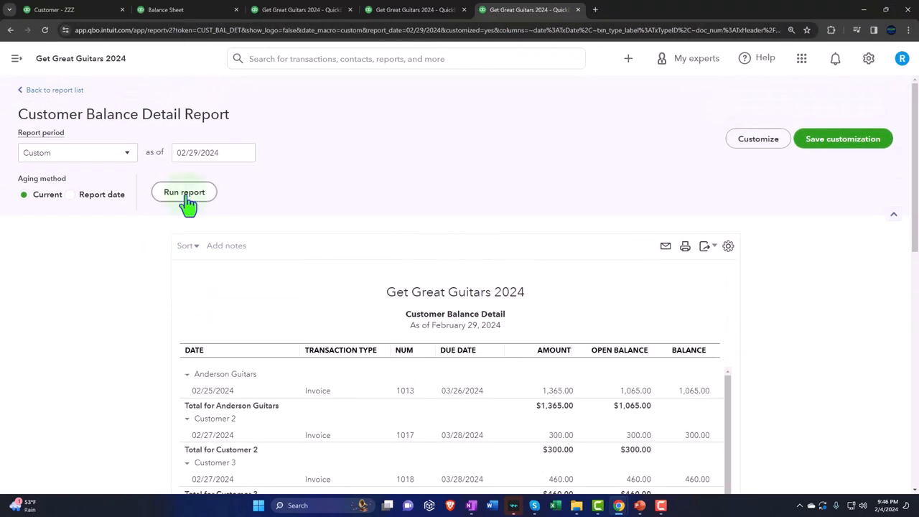
pyautogui.write('03')
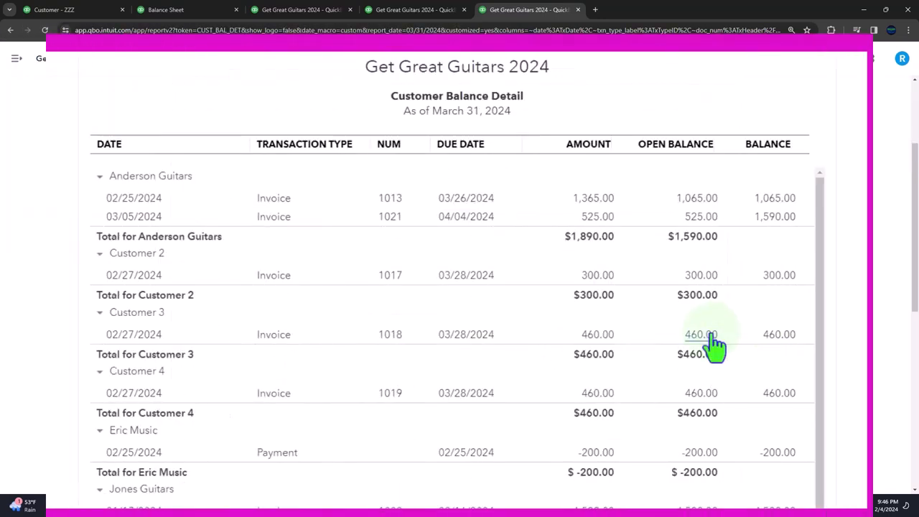
pyautogui.scroll(-3)
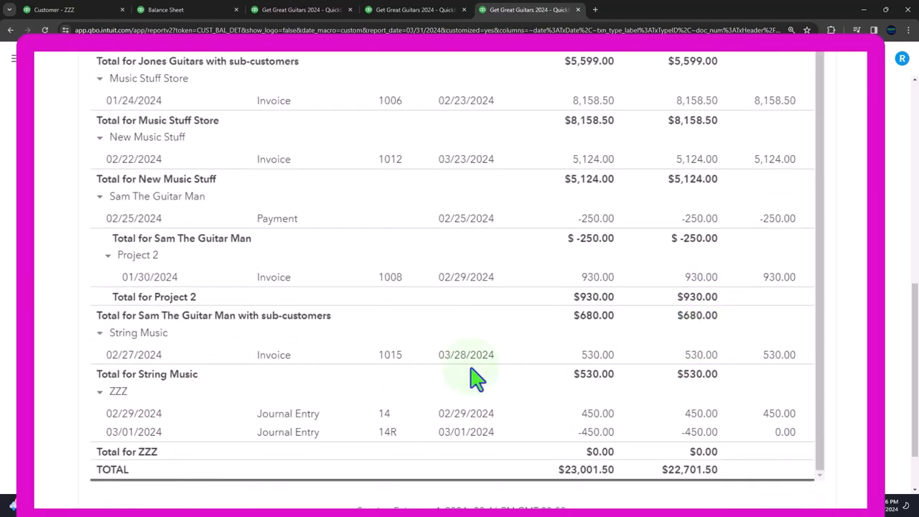
pyautogui.moveTo(596, 430)
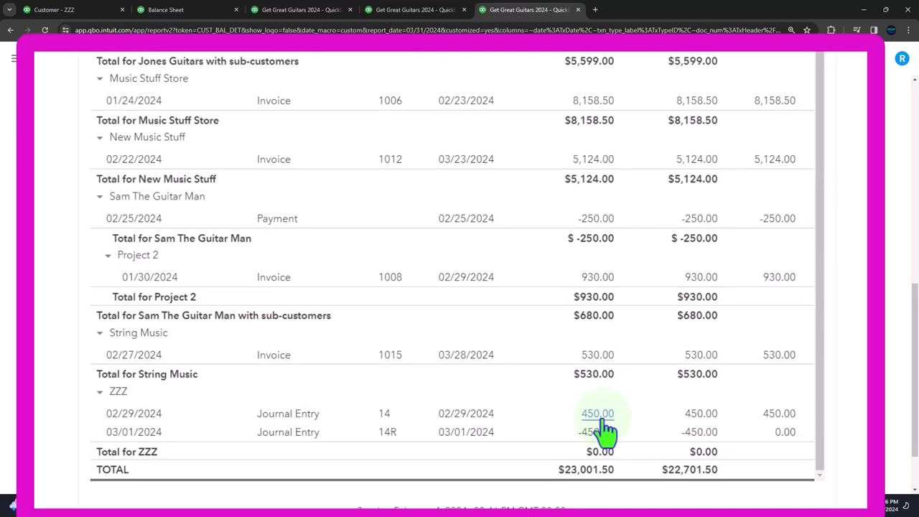
pyautogui.moveTo(523, 458)
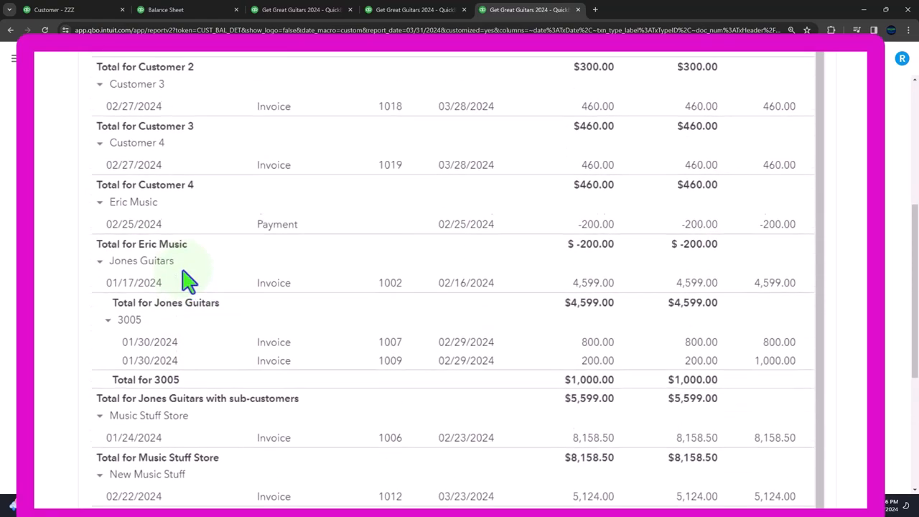
pyautogui.scroll(-3)
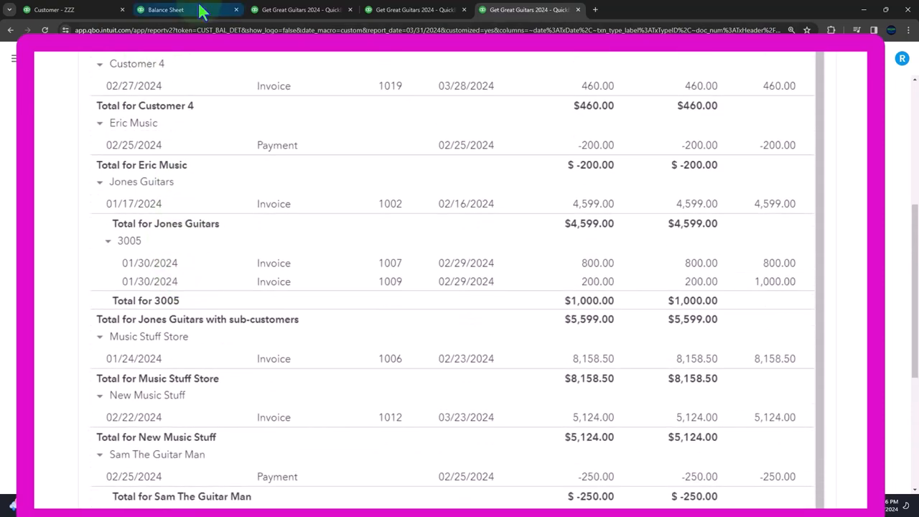
# Reload customer ZZZ's transaction list showing reversing entry 14R open at −$450.00 beside entry 14.
pyautogui.click(175, 8)
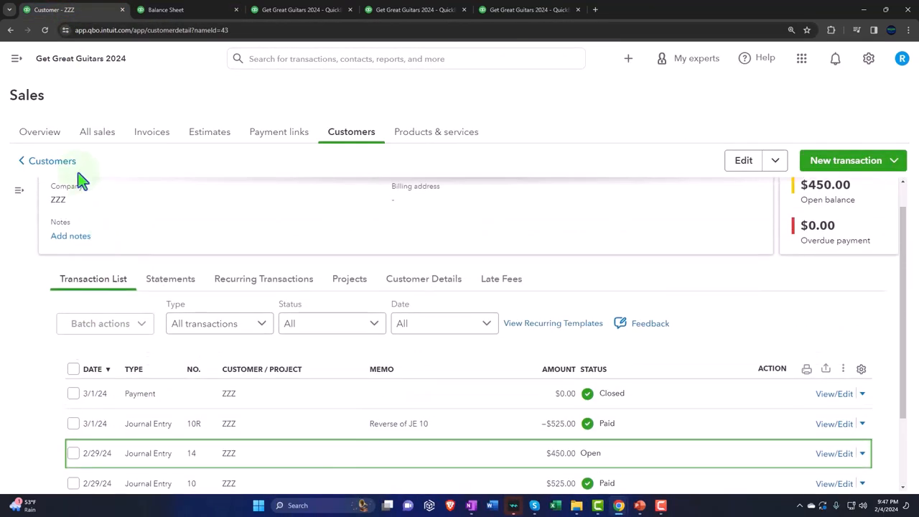
pyautogui.click(51, 161)
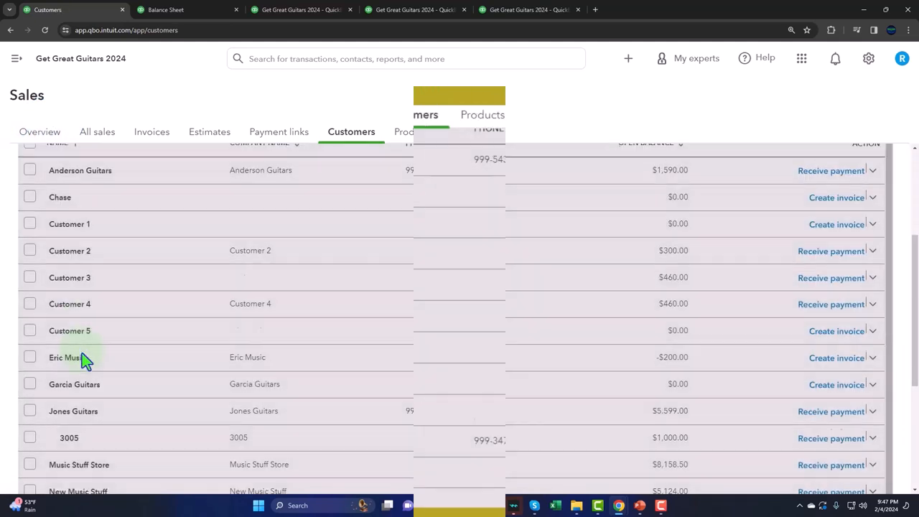
pyautogui.scroll(-3)
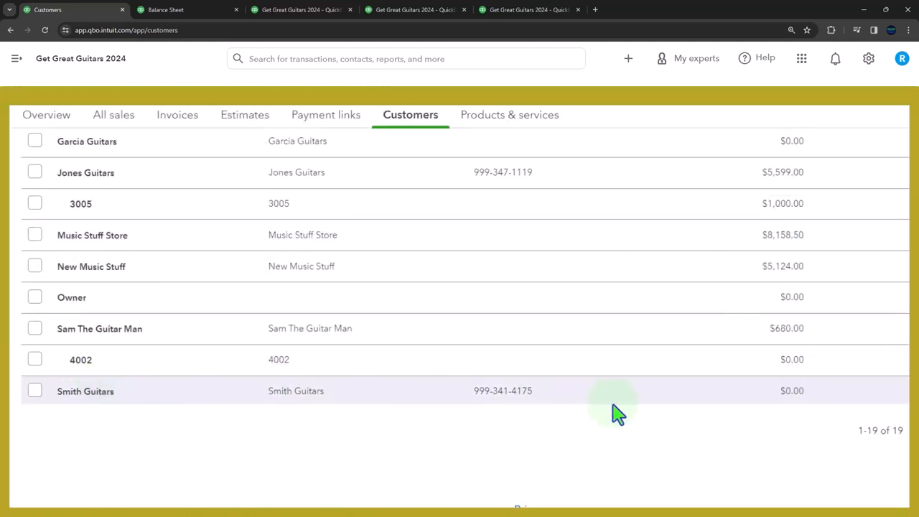
pyautogui.scroll(-3)
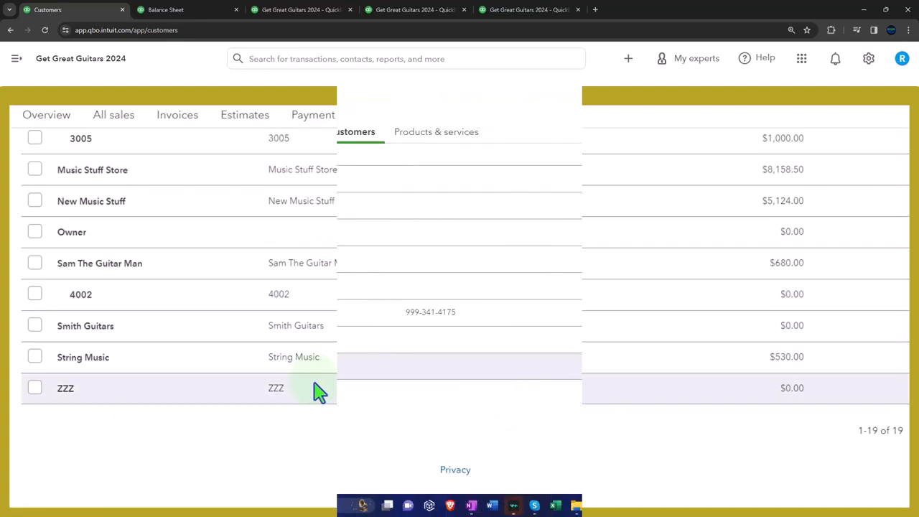
pyautogui.click(66, 388)
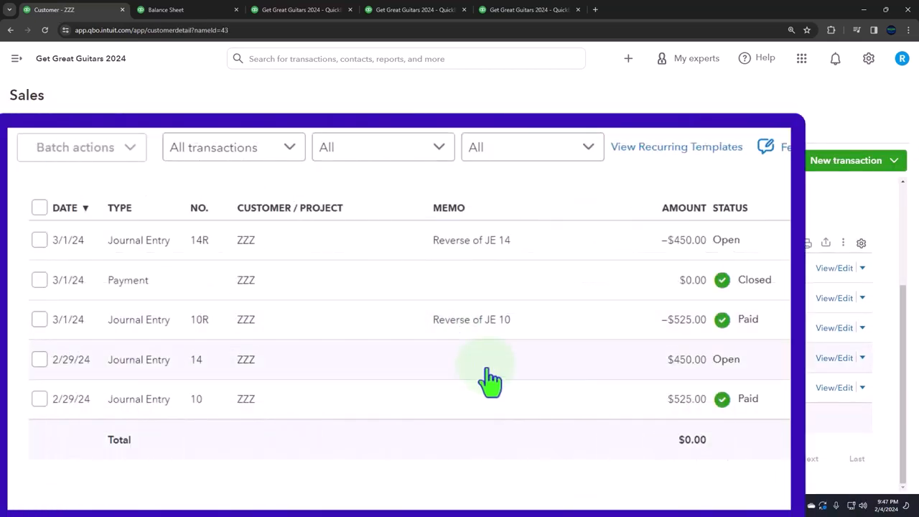
pyautogui.moveTo(622, 385)
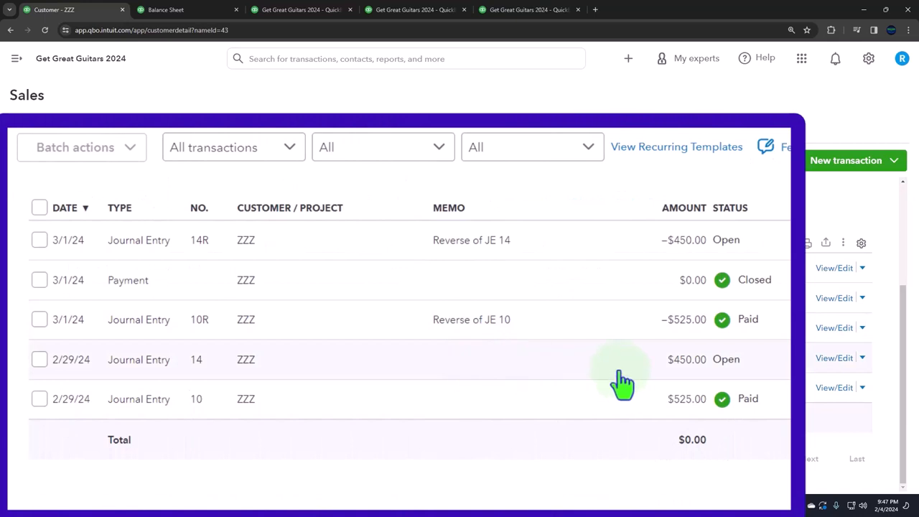
pyautogui.moveTo(266, 388)
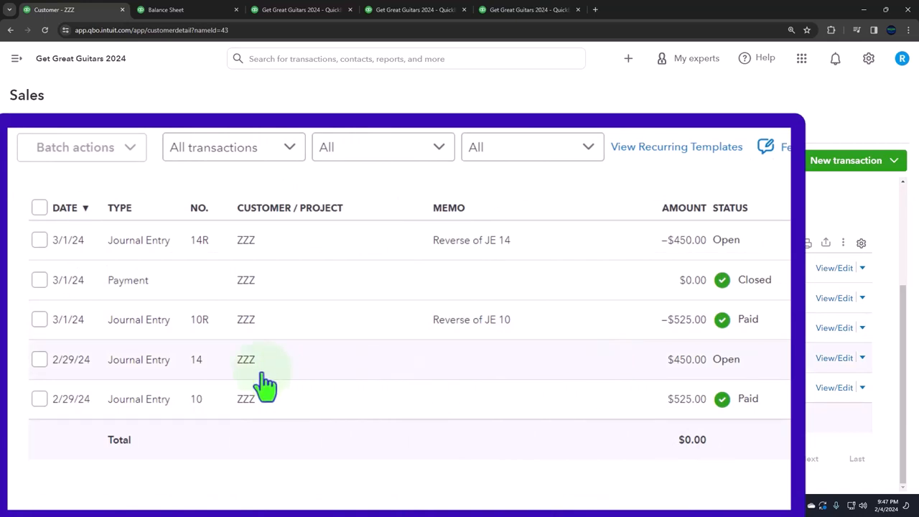
pyautogui.moveTo(190, 273)
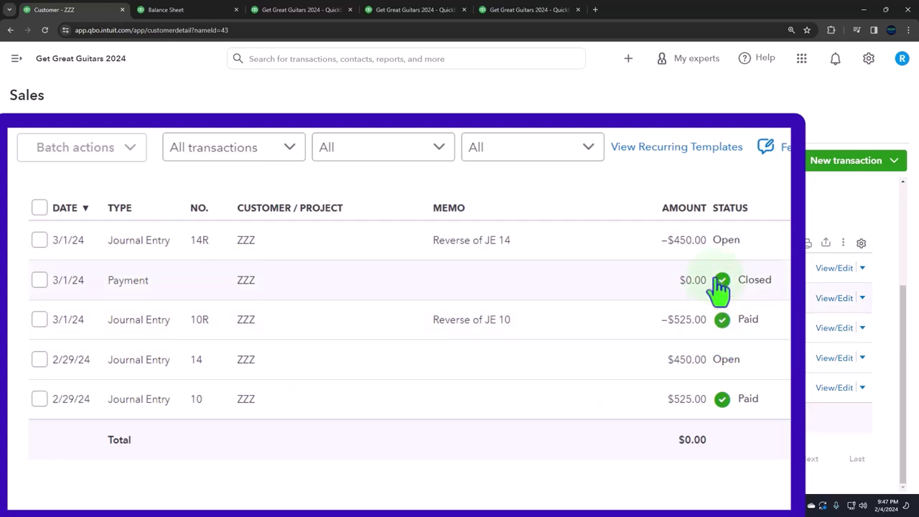
pyautogui.moveTo(721, 405)
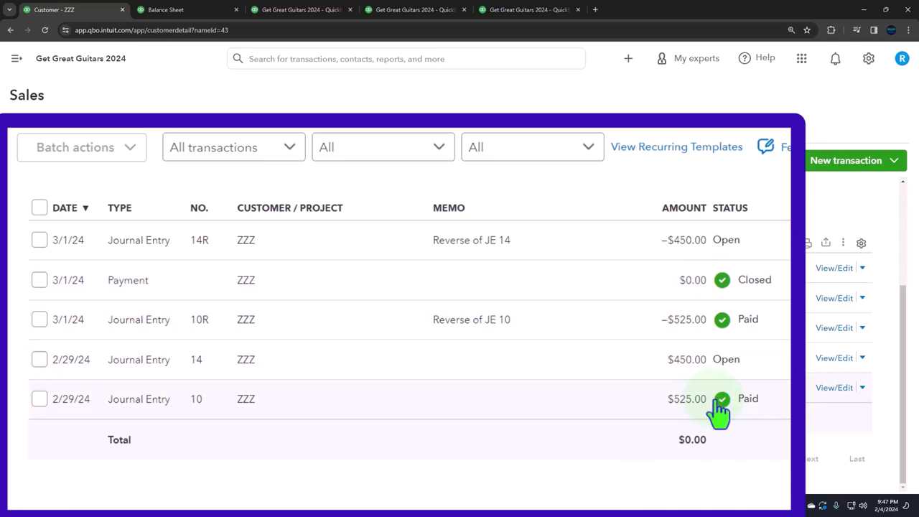
pyautogui.moveTo(711, 402)
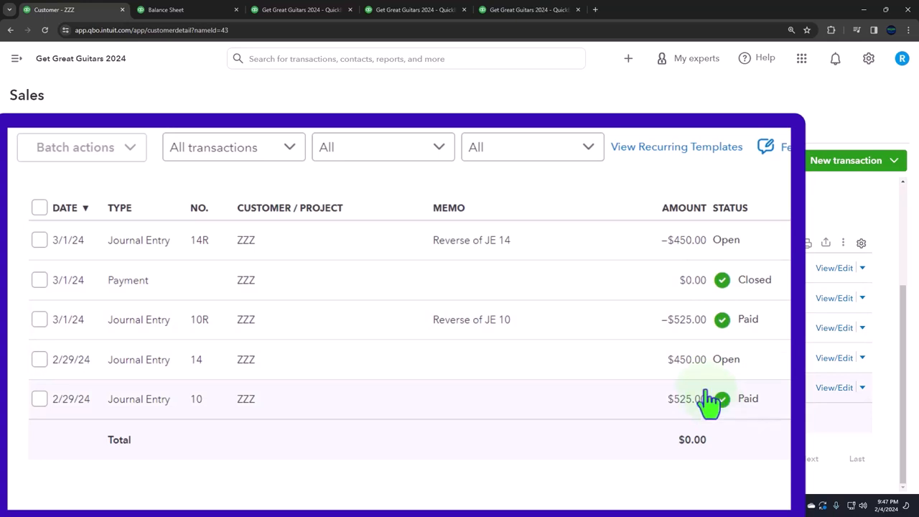
pyautogui.moveTo(612, 370)
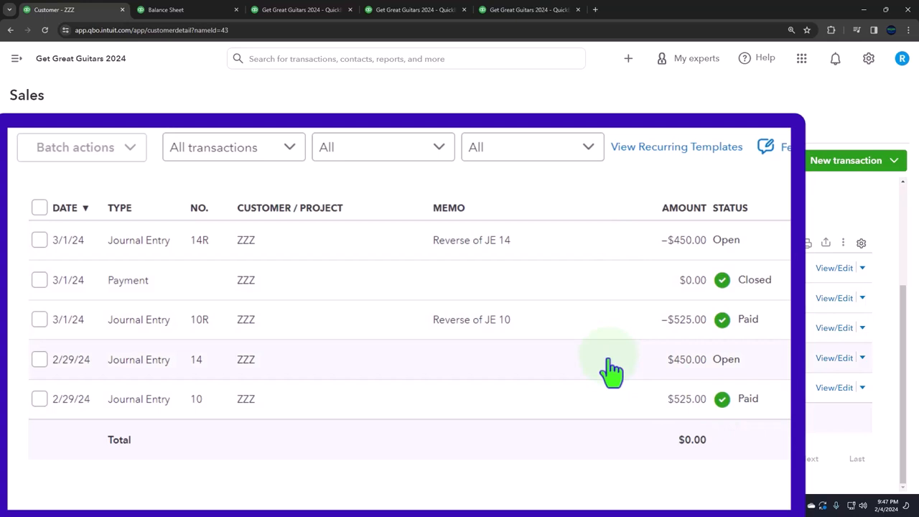
pyautogui.moveTo(587, 366)
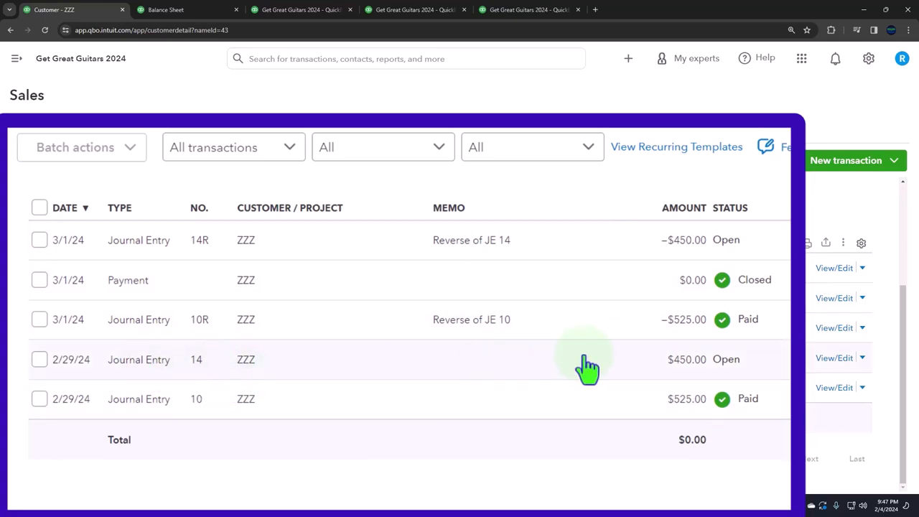
pyautogui.moveTo(588, 372)
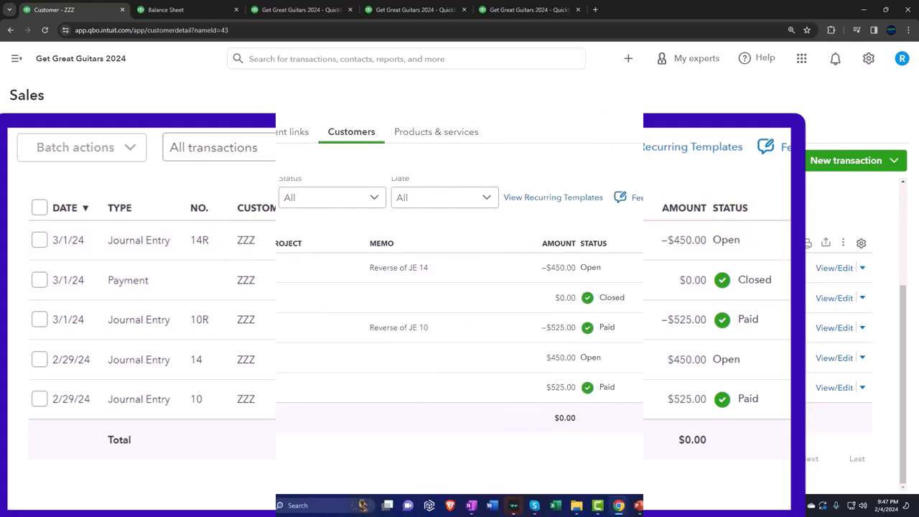
# Start a Receive Payment for customer ZZZ with journal entry 14 ticked as outstanding.
pyautogui.click(846, 160)
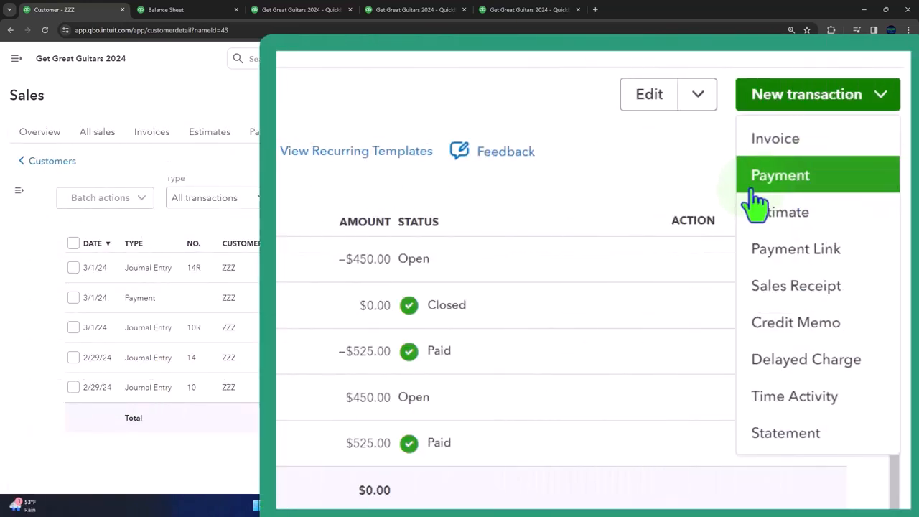
pyautogui.moveTo(807, 201)
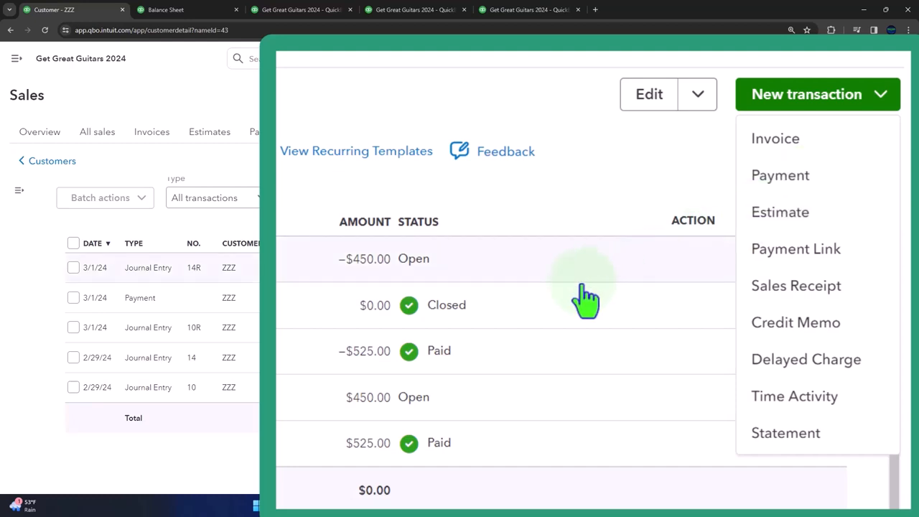
pyautogui.moveTo(544, 410)
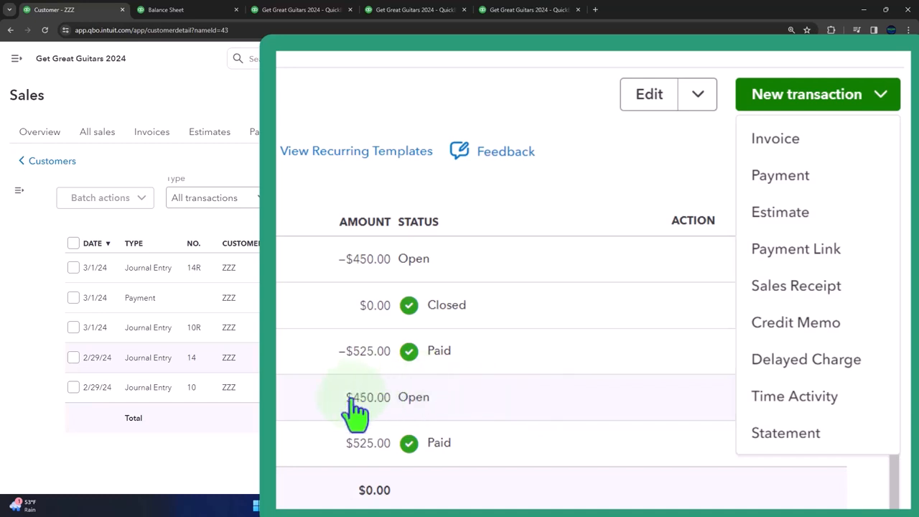
pyautogui.moveTo(543, 279)
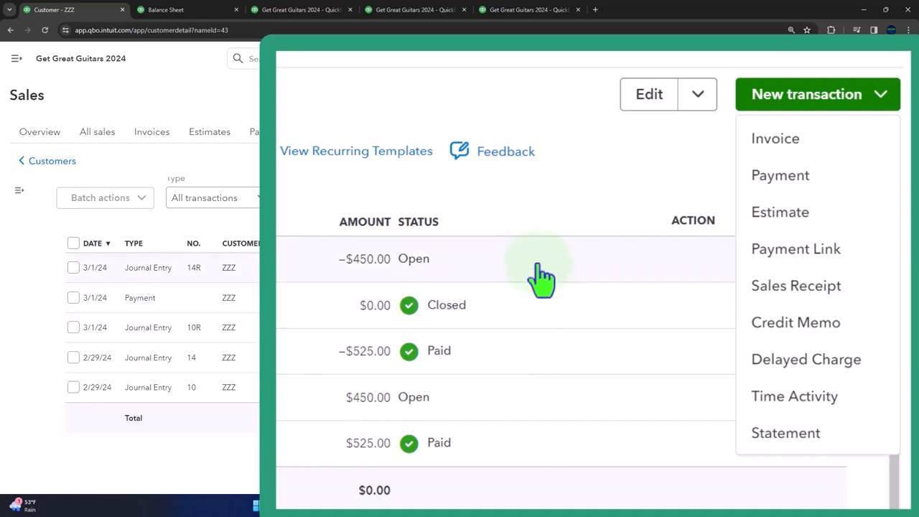
pyautogui.moveTo(781, 176)
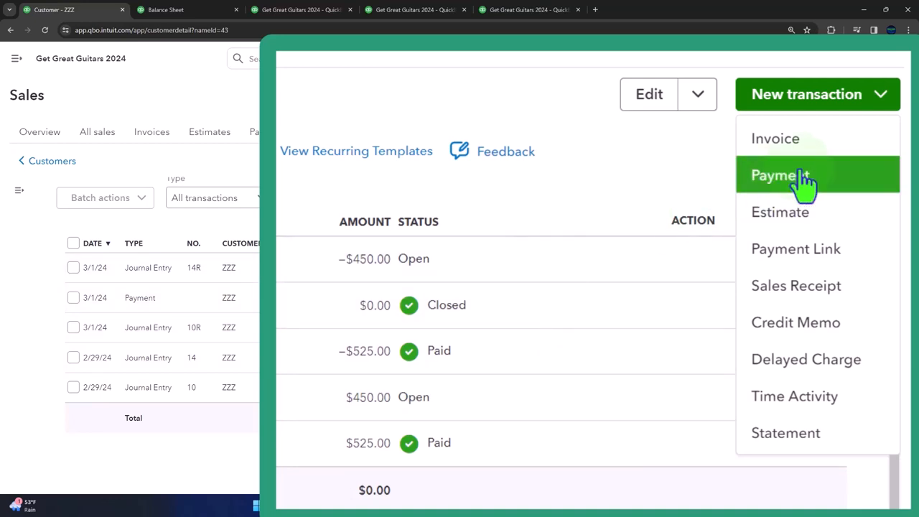
pyautogui.click(779, 175)
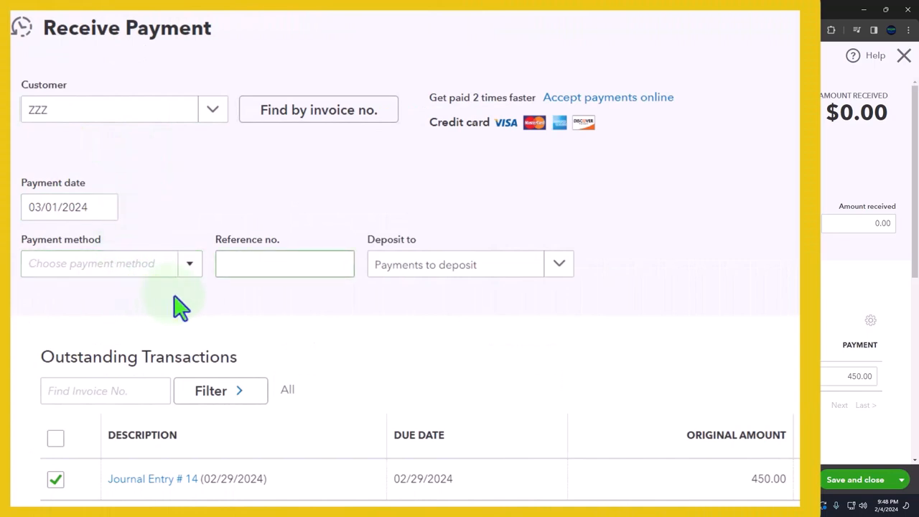
# Keep Deposit to as Payments to deposit and apply credit 14R against the $450 journal entry 14.
pyautogui.click(457, 264)
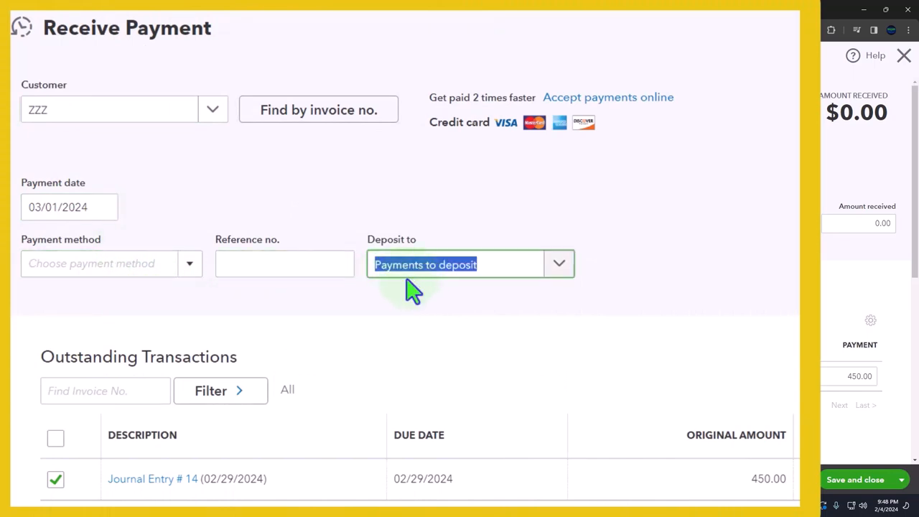
pyautogui.moveTo(459, 294)
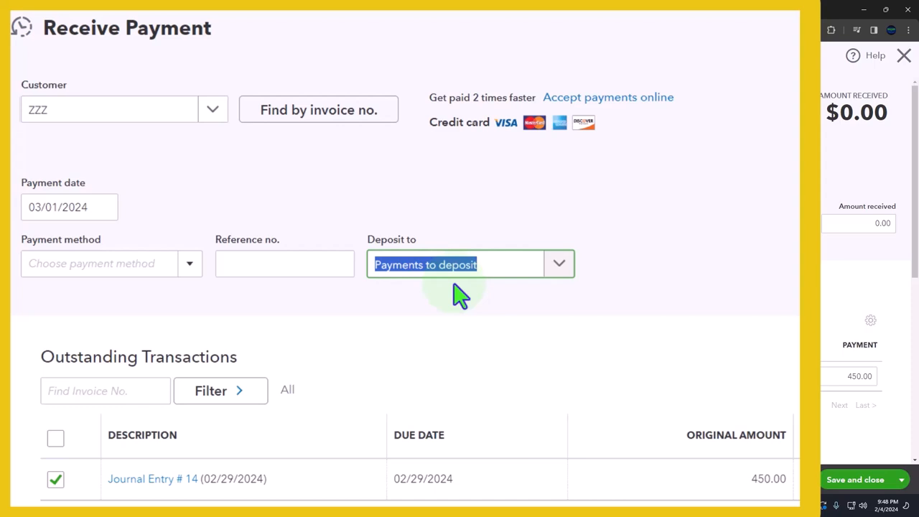
pyautogui.click(558, 264)
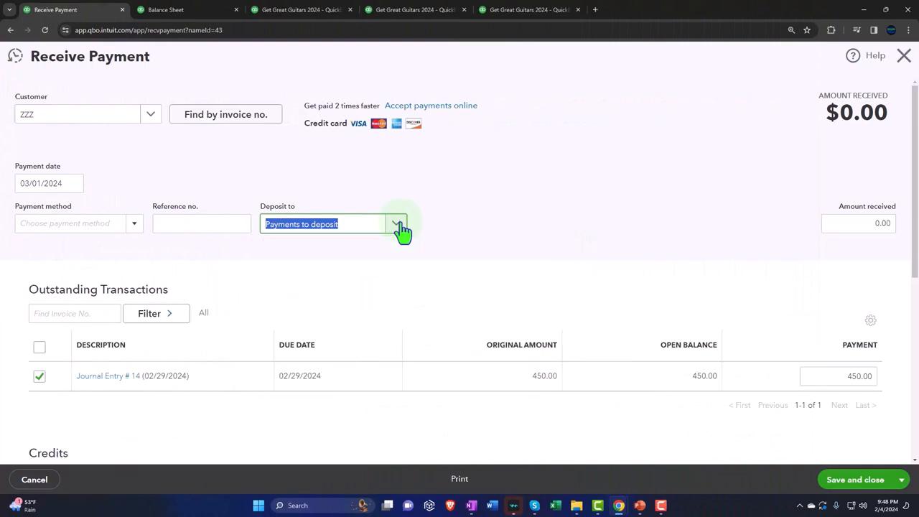
pyautogui.scroll(-3)
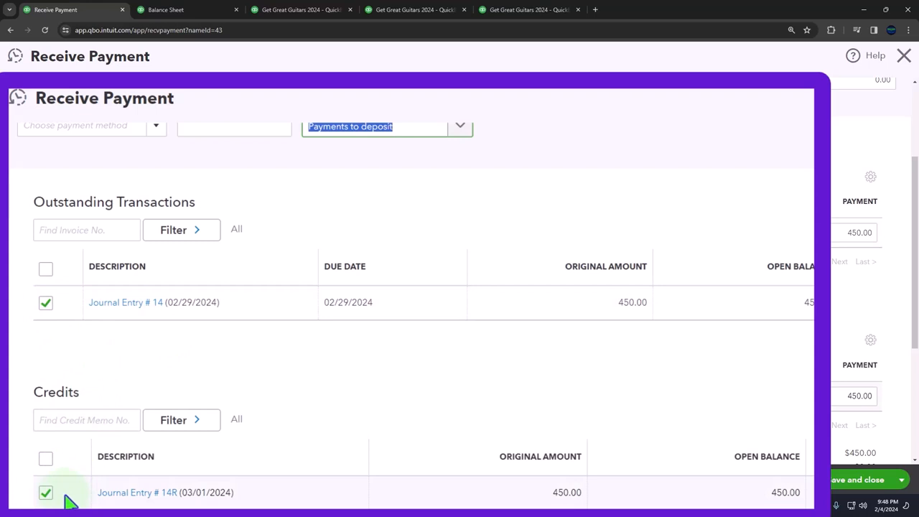
pyautogui.scroll(-3)
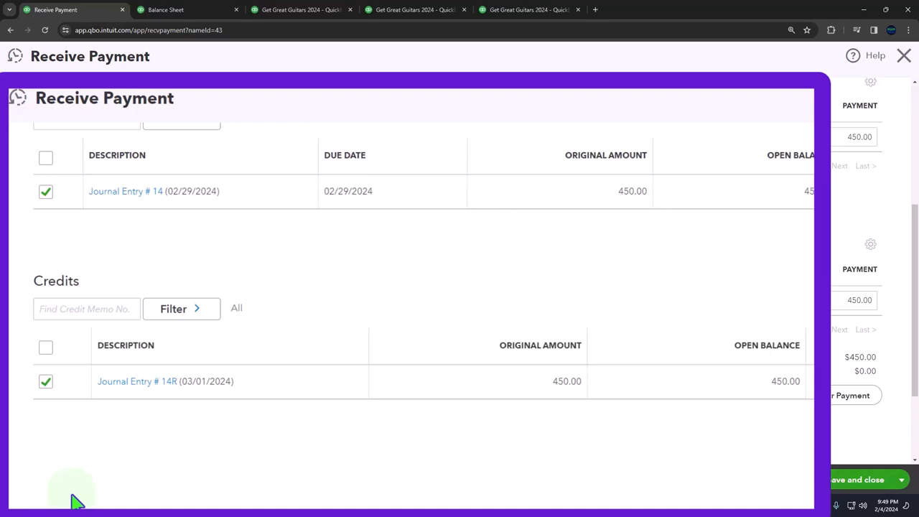
pyautogui.moveTo(215, 488)
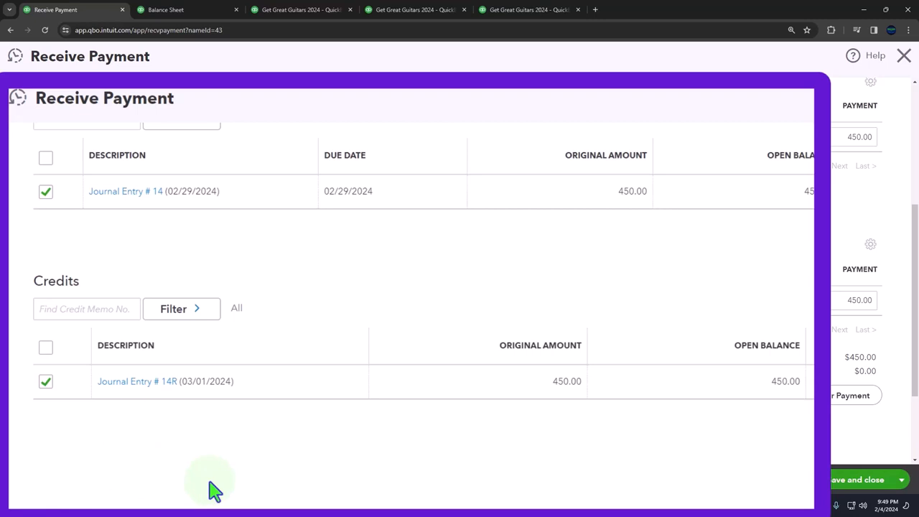
pyautogui.moveTo(267, 482)
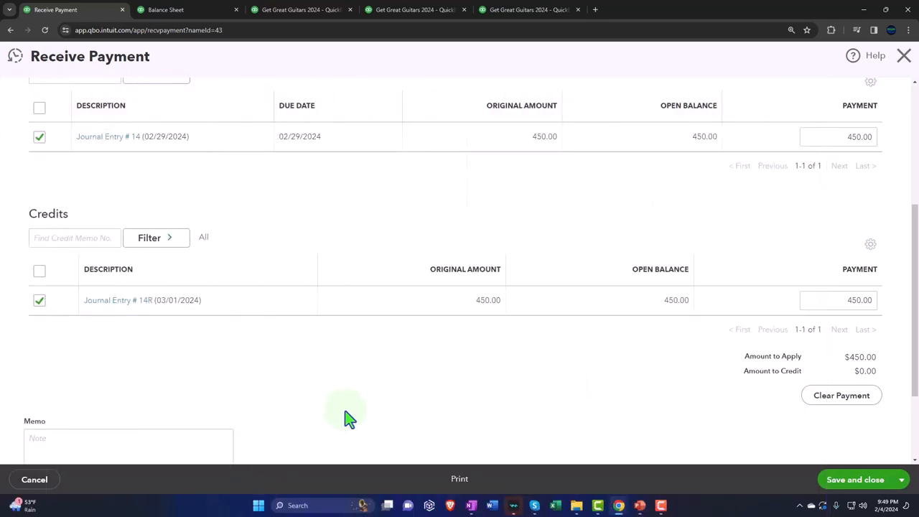
pyautogui.moveTo(855, 480)
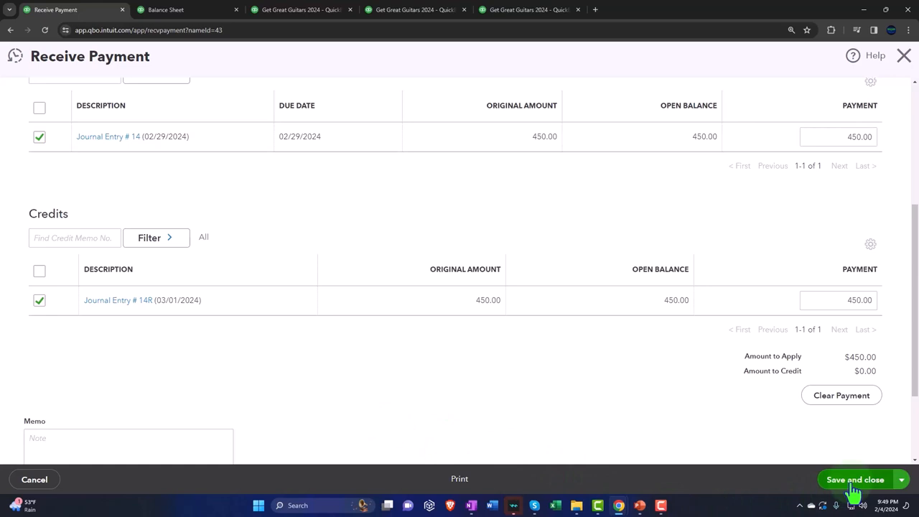
# Save the $0.00 payment so ZZZ's entries 14 and 14R both show as Paid.
pyautogui.click(854, 480)
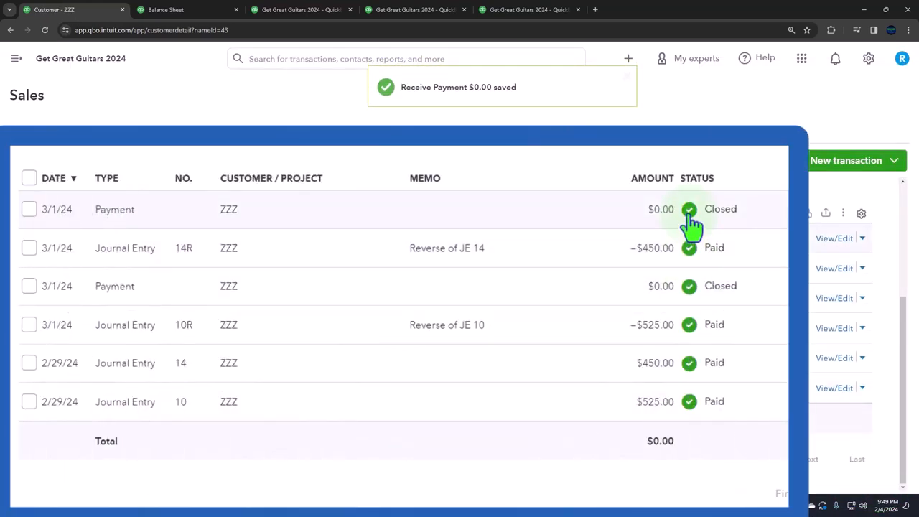
pyautogui.moveTo(705, 428)
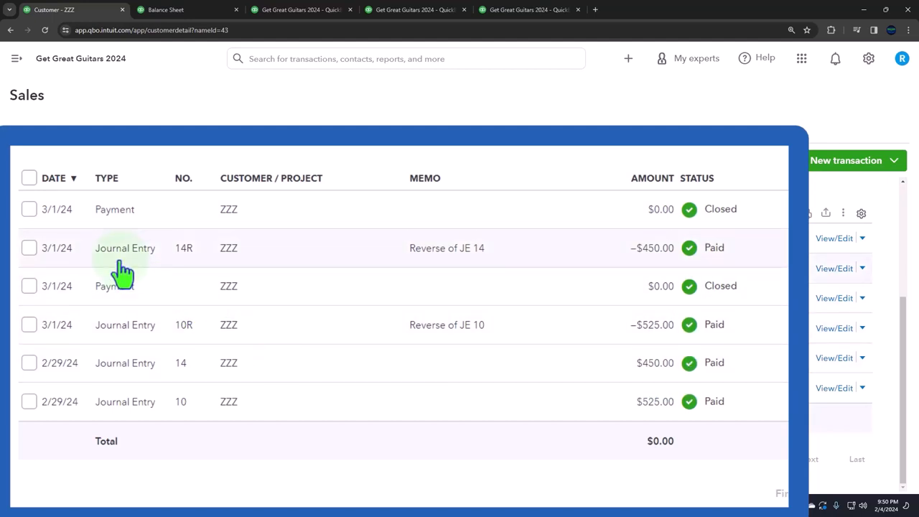
pyautogui.moveTo(115, 295)
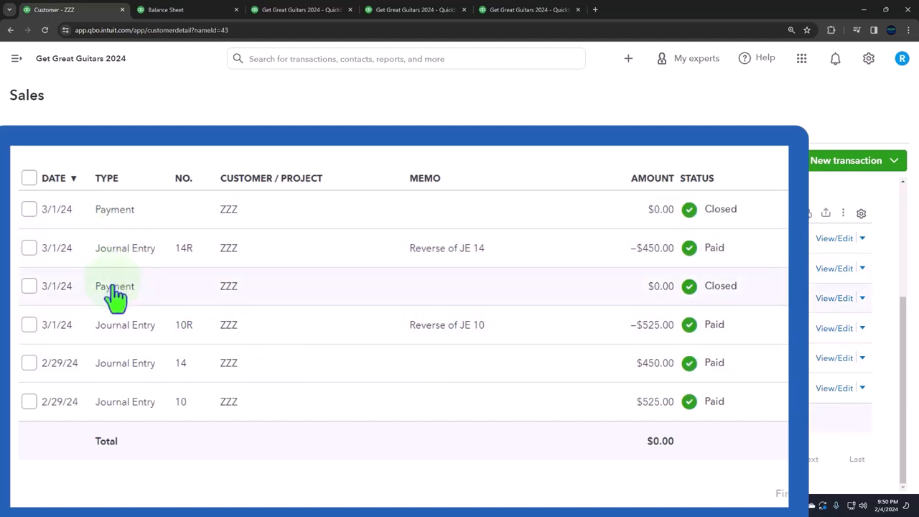
pyautogui.moveTo(128, 394)
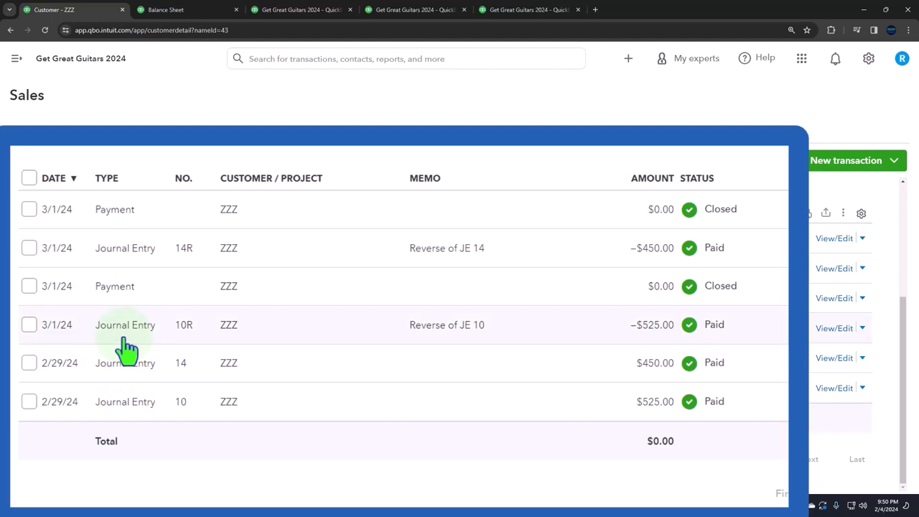
pyautogui.moveTo(127, 371)
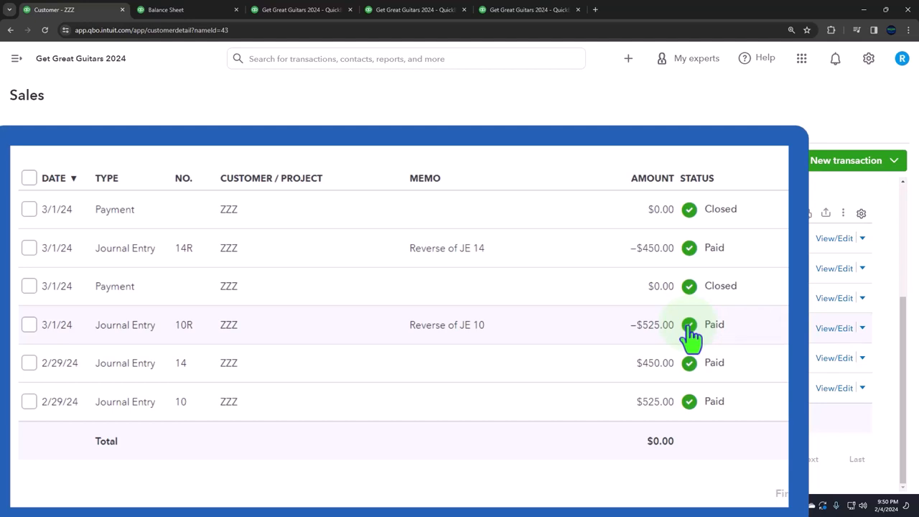
pyautogui.moveTo(257, 222)
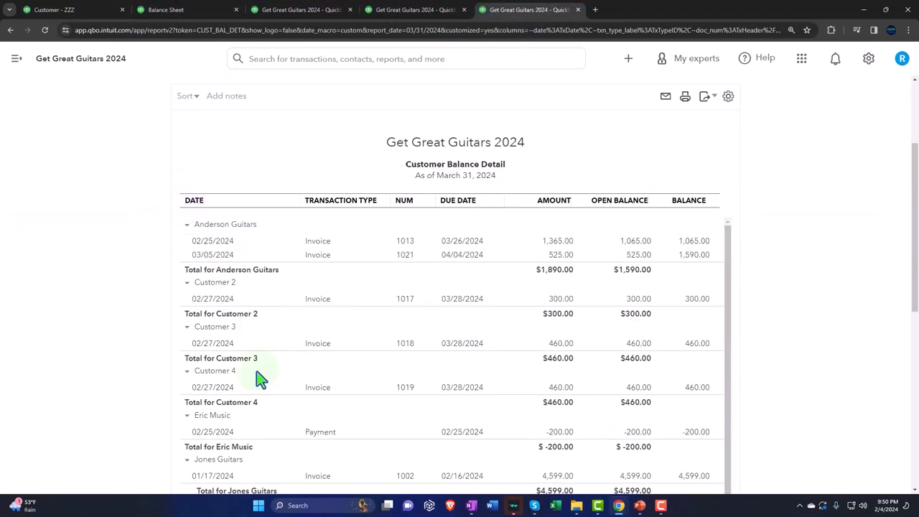
# Review the Customer Balance Detail total open balance of $22,701.50, then go to the balance sheet.
pyautogui.scroll(-3)
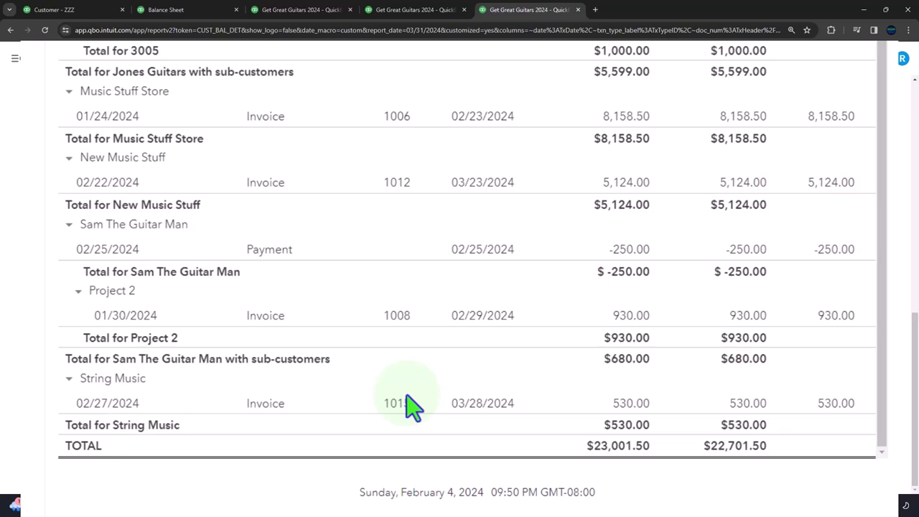
pyautogui.moveTo(545, 437)
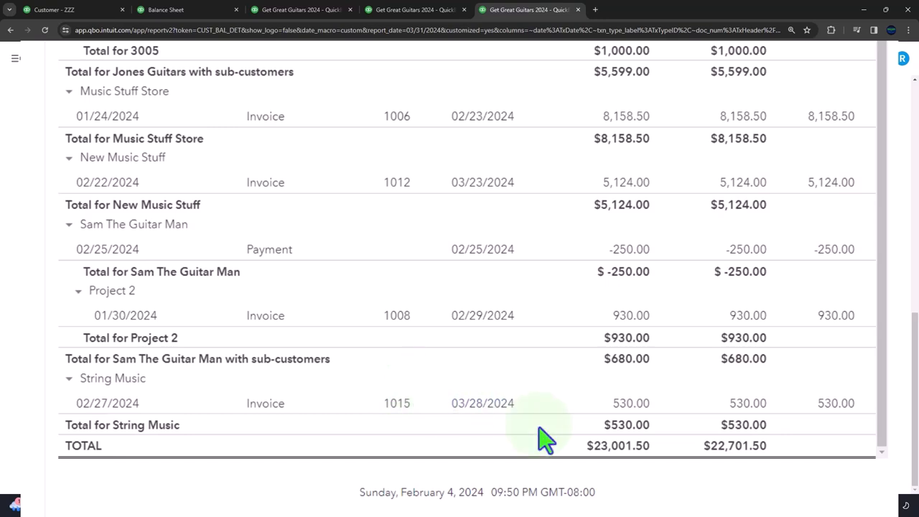
pyautogui.moveTo(733, 477)
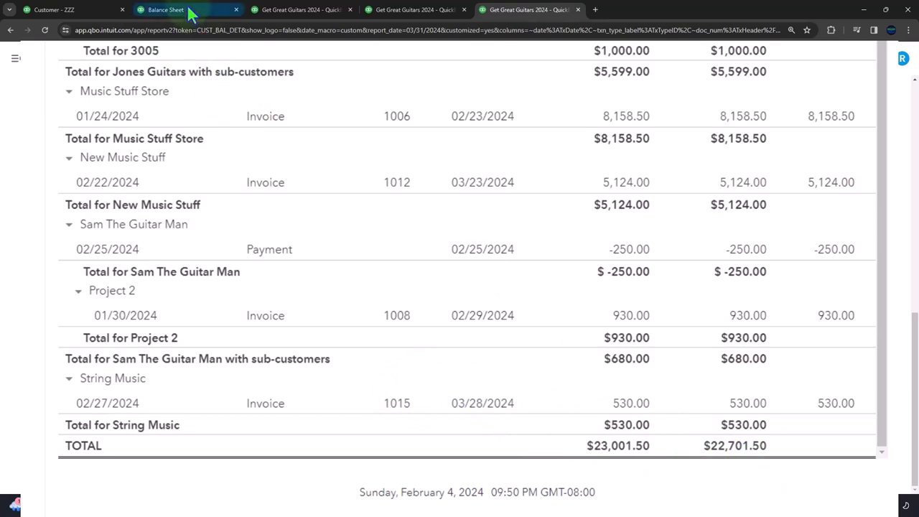
pyautogui.click(167, 9)
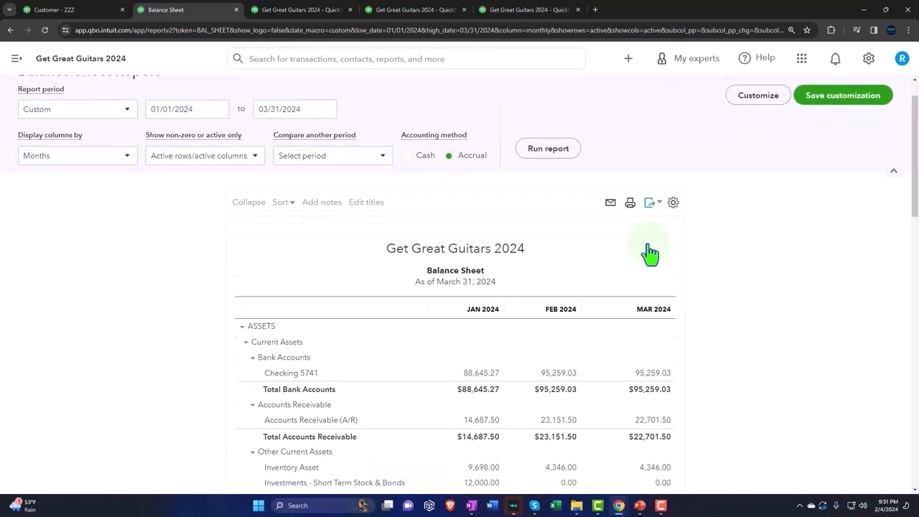
# Confirm March Accounts Receivable of $22,701.50 on the balance sheet matches the customer detail.
pyautogui.scroll(-3)
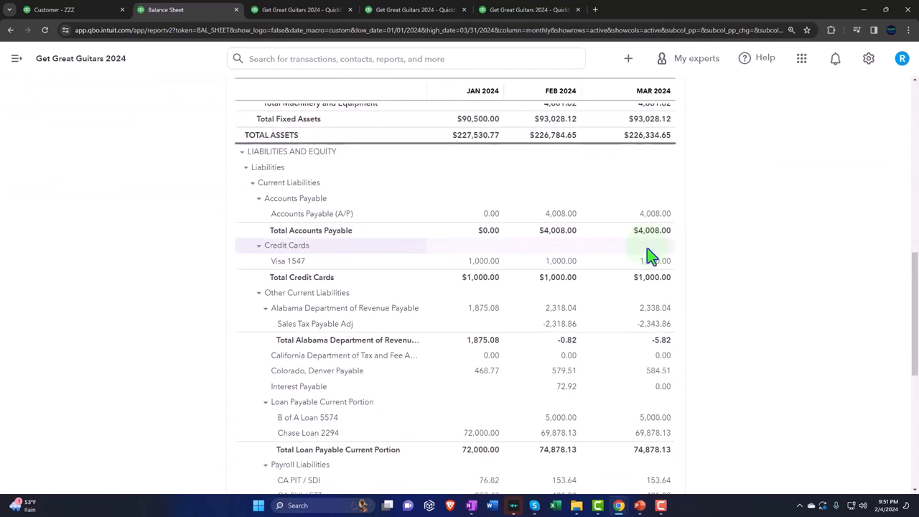
pyautogui.scroll(-3)
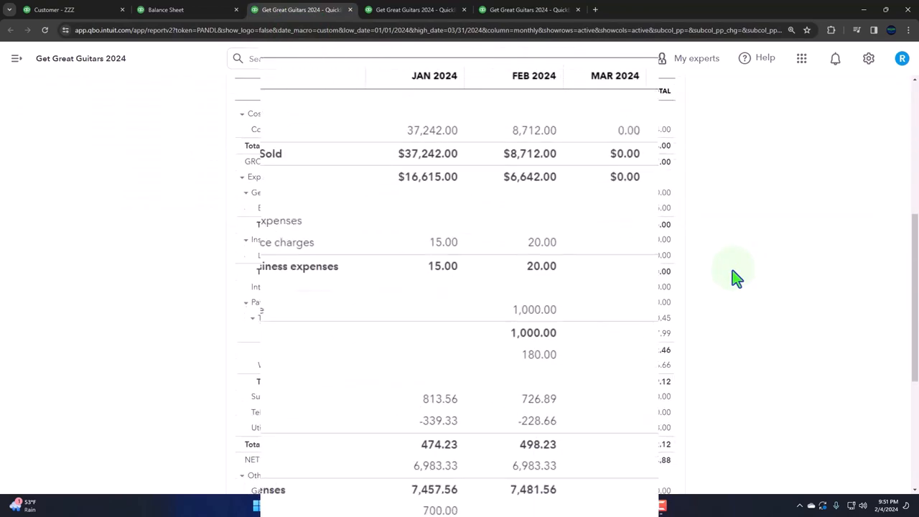
pyautogui.scroll(-3)
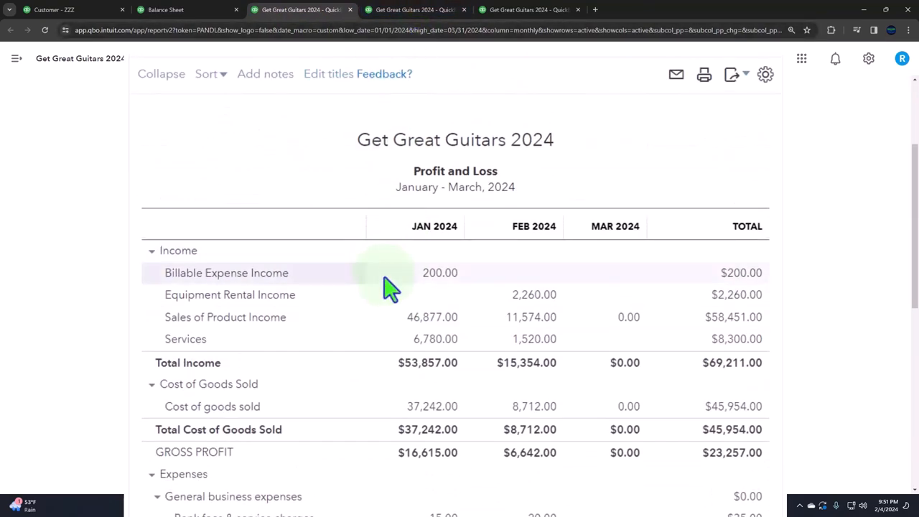
# Rerun the Jan–Mar 2024 trial balance and review down to the $310,378.44 balanced totals.
pyautogui.click(417, 8)
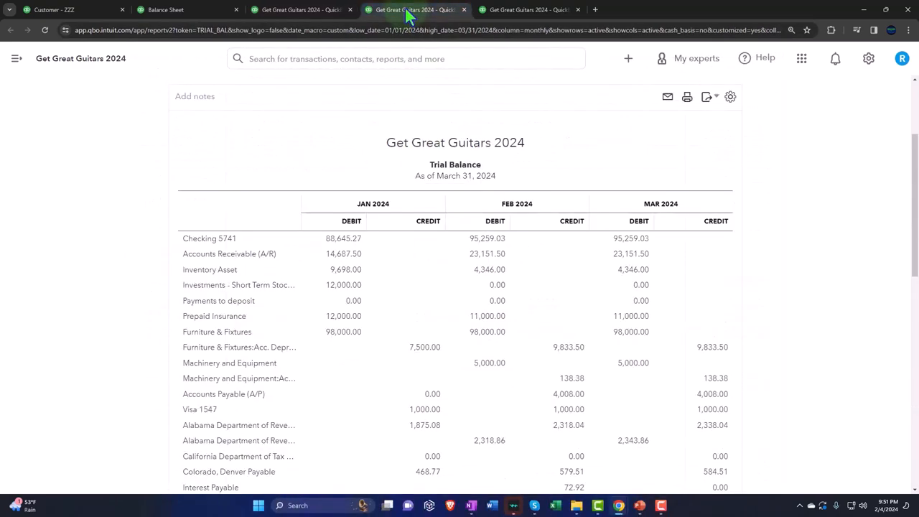
pyautogui.click(420, 192)
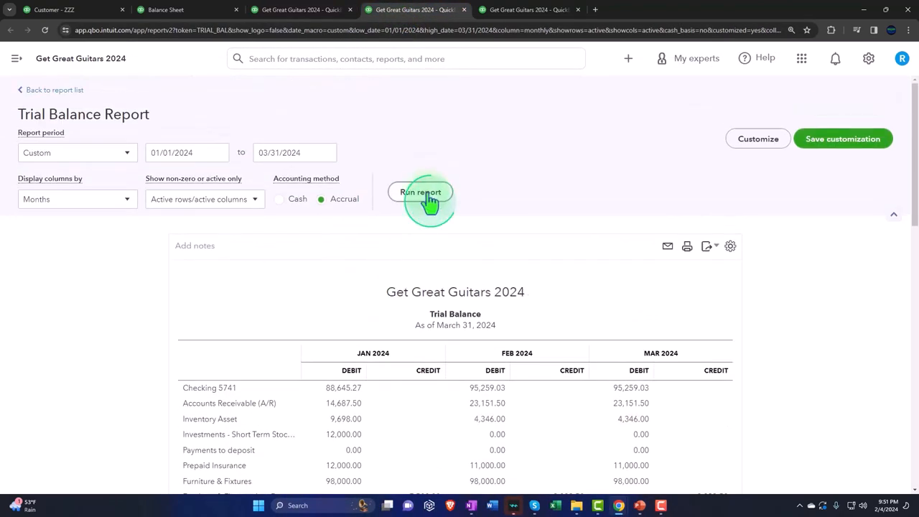
pyautogui.click(420, 192)
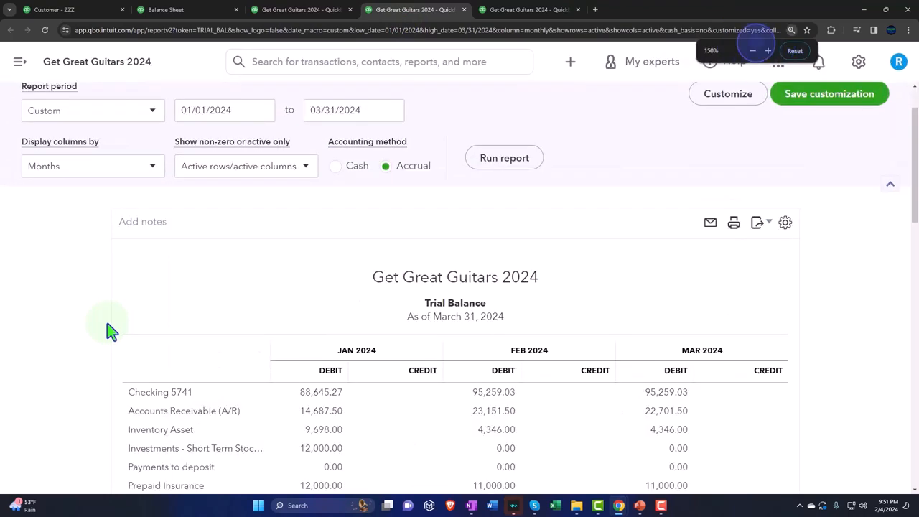
pyautogui.scroll(-3)
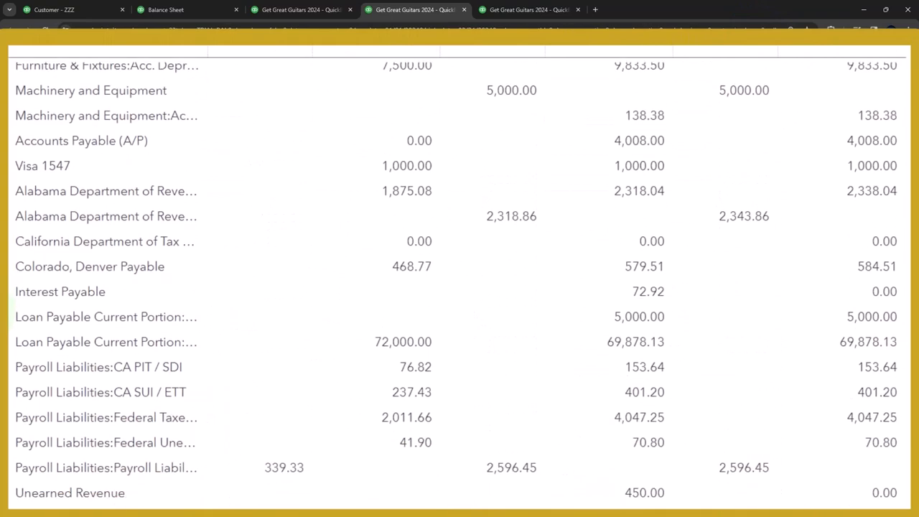
pyautogui.scroll(-3)
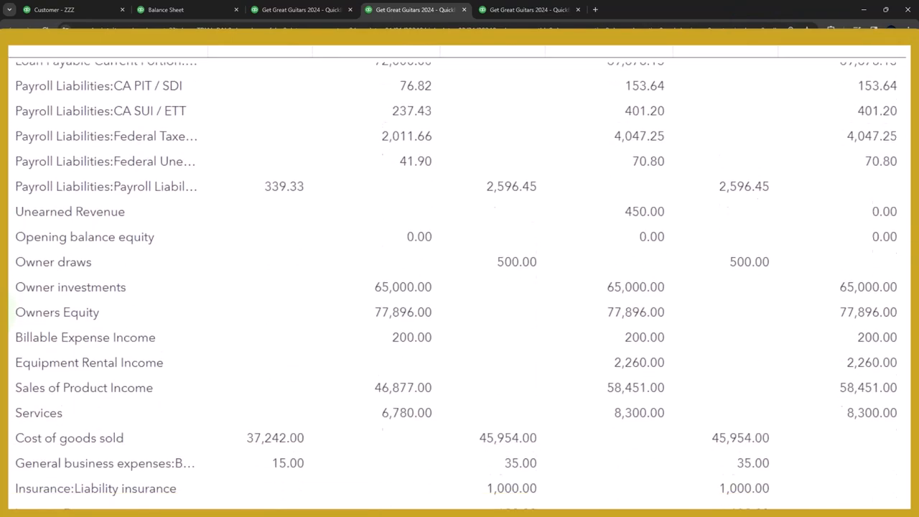
pyautogui.scroll(-3)
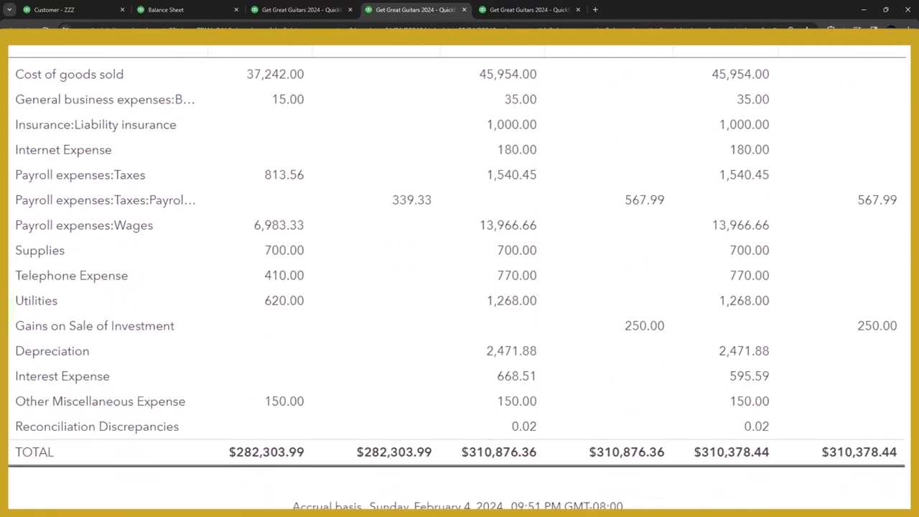